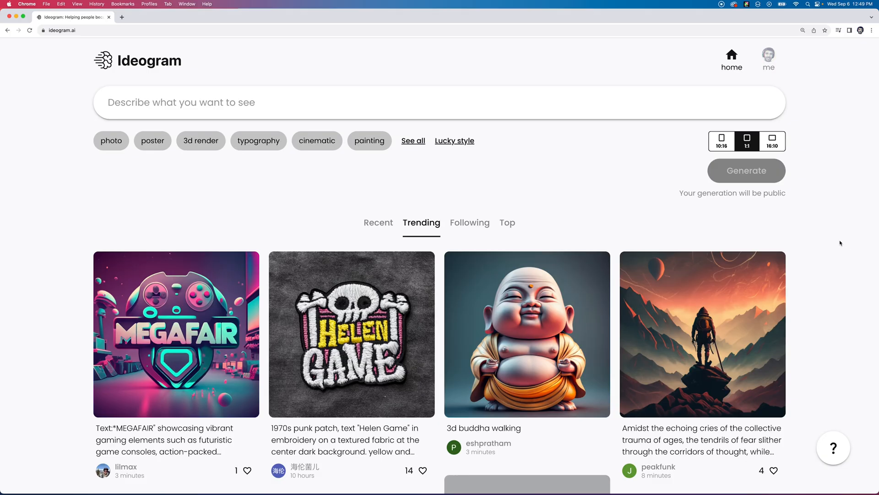
{"action": "mouse_move", "coordinate": [802, 247]}
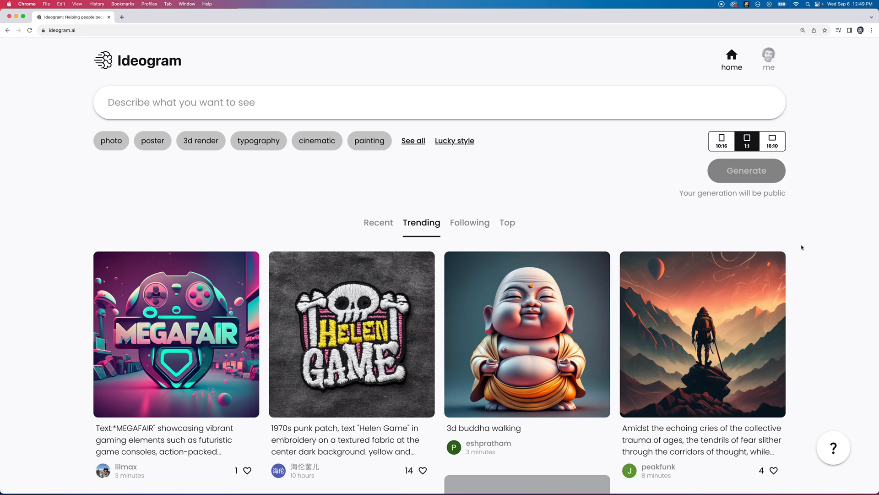
Find the homeworld generation, compare its HOME and orange variations, and settle on the purple planet
{"action": "scroll", "scroll_direction": "down", "scroll_amount": 3}
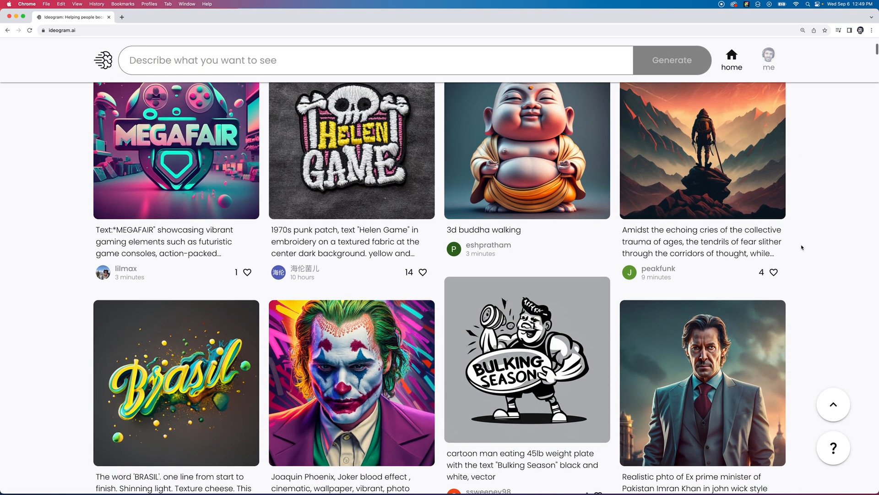
{"action": "scroll", "scroll_direction": "down", "scroll_amount": 3}
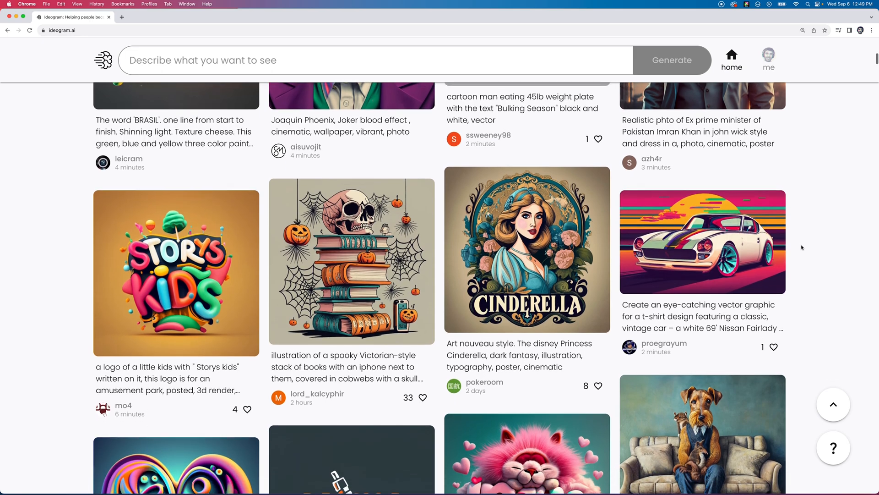
{"action": "scroll", "scroll_direction": "down", "scroll_amount": 3}
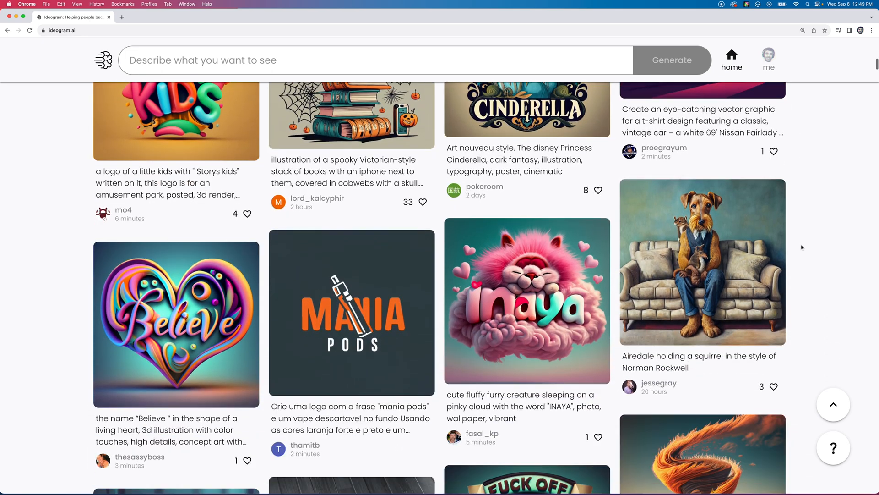
{"action": "scroll", "scroll_direction": "down", "scroll_amount": 3}
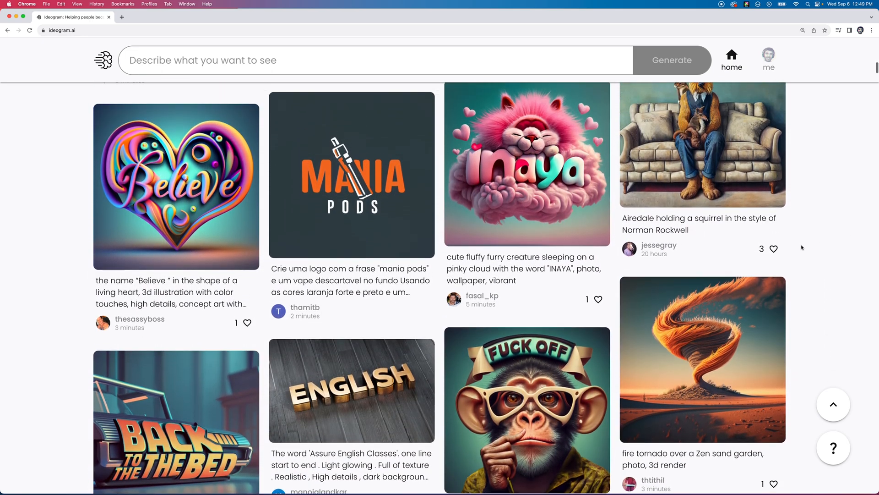
{"action": "scroll", "scroll_direction": "down", "scroll_amount": 3}
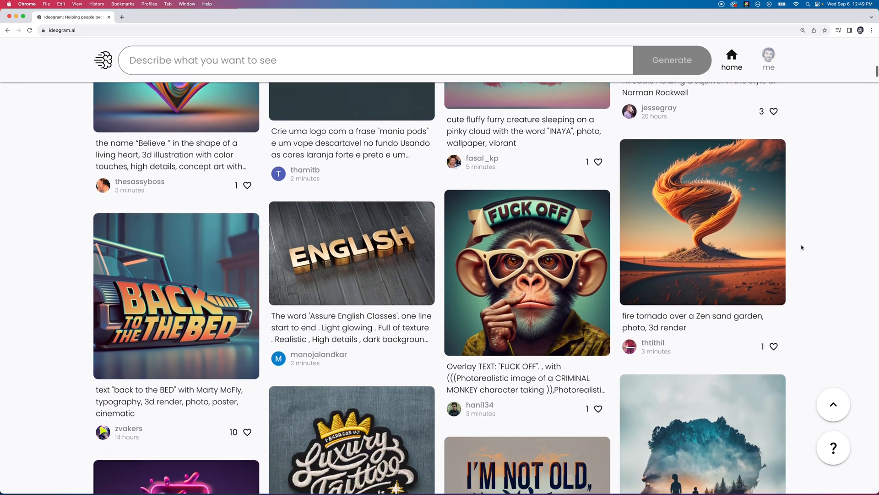
{"action": "scroll", "scroll_direction": "down", "scroll_amount": 3}
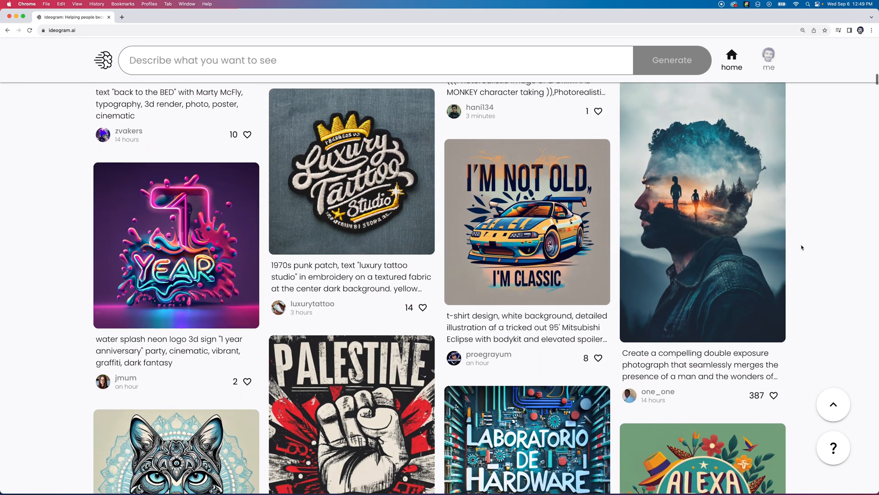
{"action": "scroll", "scroll_direction": "down", "scroll_amount": 3}
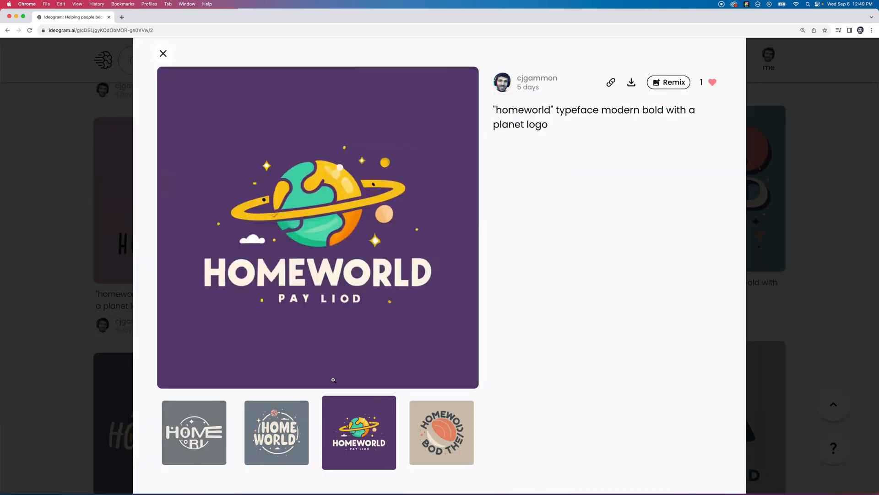
{"action": "left_click", "coordinate": [193, 432]}
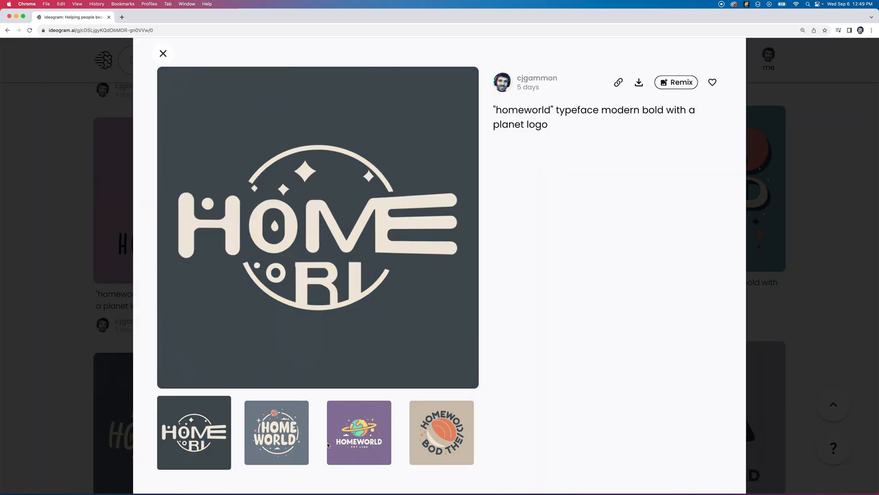
{"action": "left_click", "coordinate": [442, 432]}
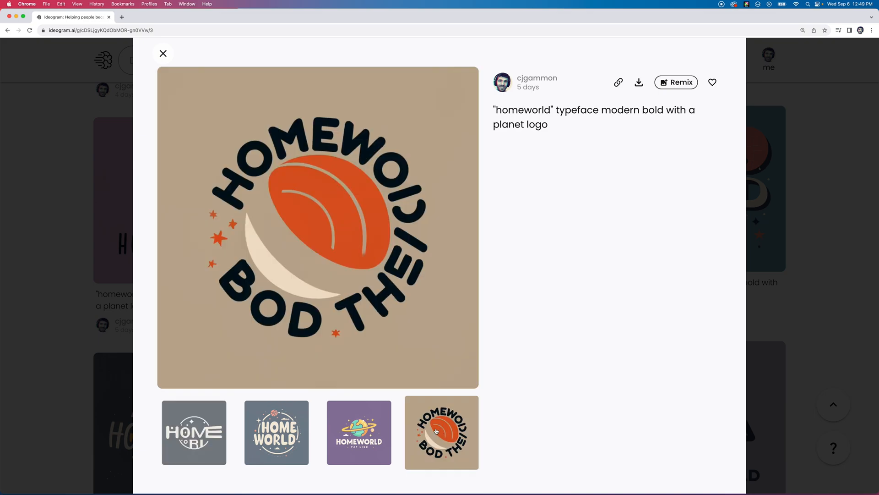
{"action": "left_click", "coordinate": [358, 431]}
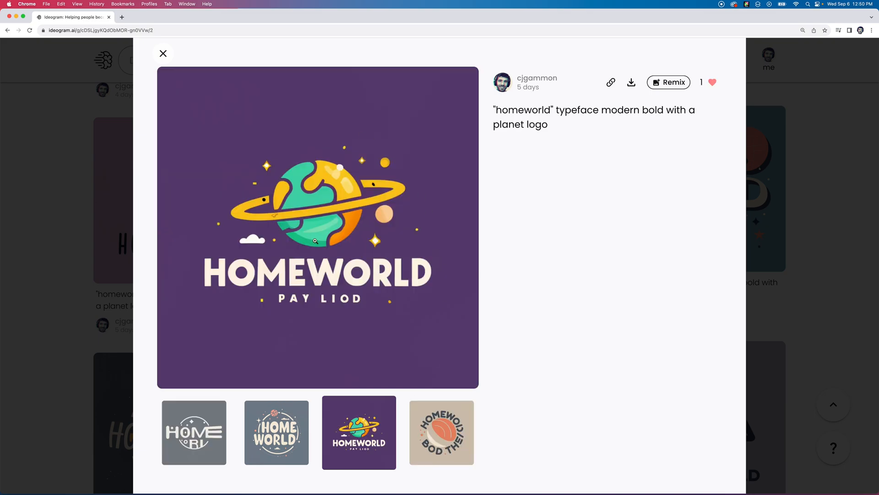
{"action": "mouse_move", "coordinate": [595, 131]}
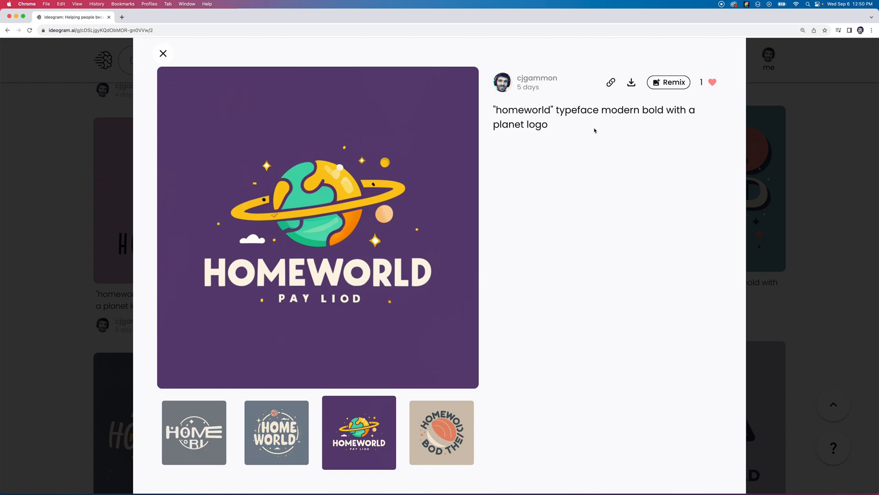
{"action": "mouse_move", "coordinate": [604, 131]}
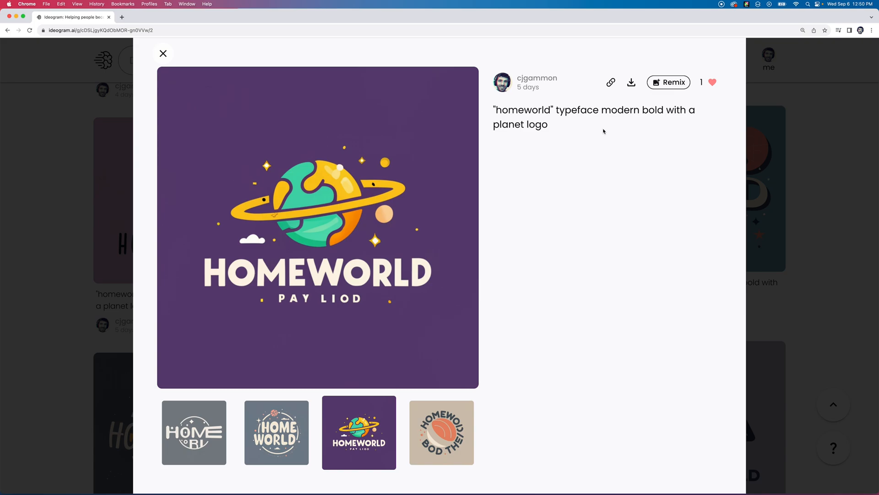
{"action": "mouse_move", "coordinate": [684, 129]}
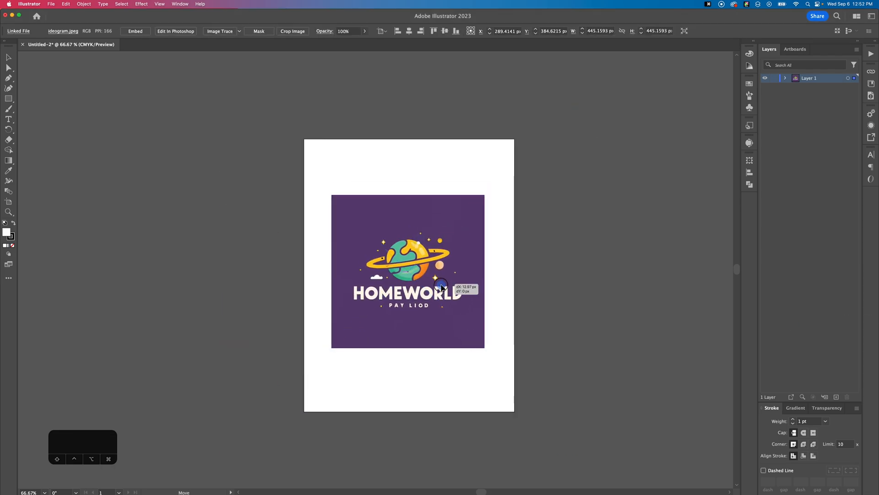
Trace the placed HOMEWORLD logo image with the 6 Colors preset
{"action": "left_click", "coordinate": [239, 31]}
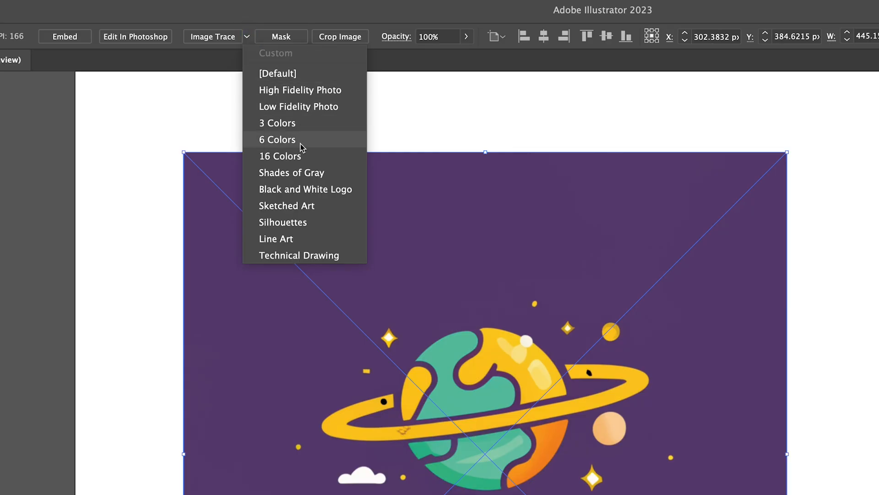
{"action": "left_click", "coordinate": [278, 139]}
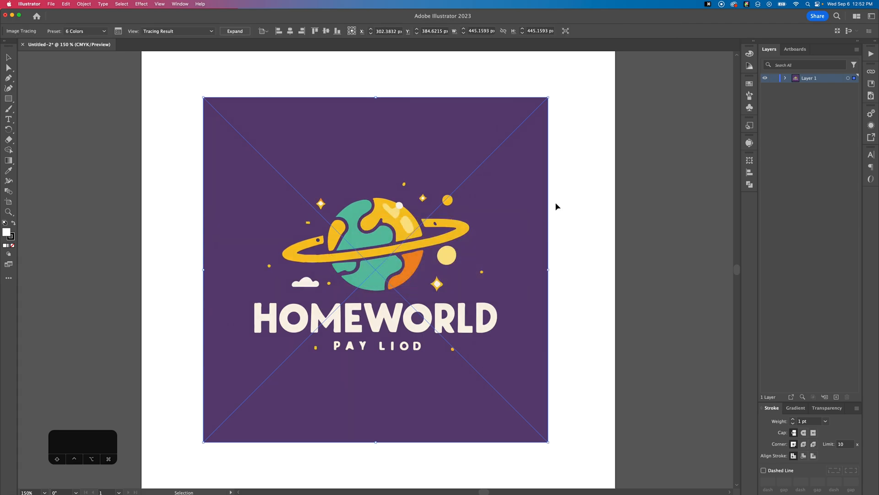
{"action": "mouse_move", "coordinate": [494, 104]}
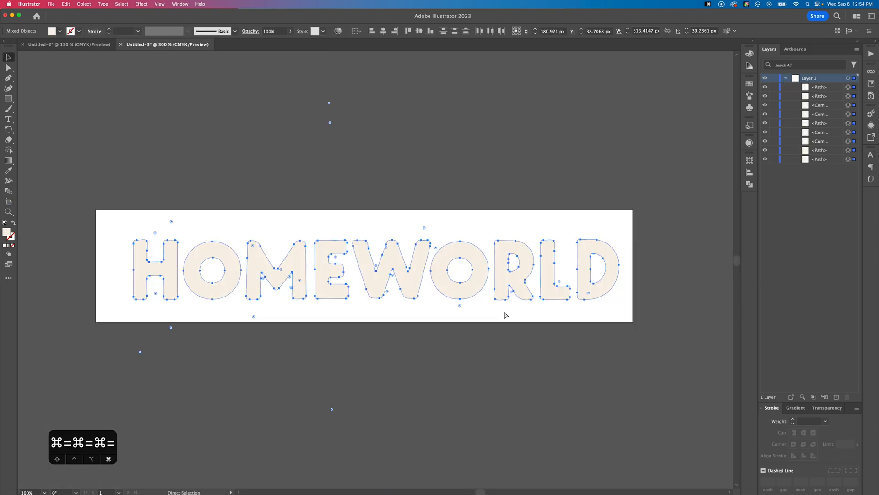
Release the letters with Release to Layers (Build) and select Layer 2
{"action": "left_click", "coordinate": [857, 50]}
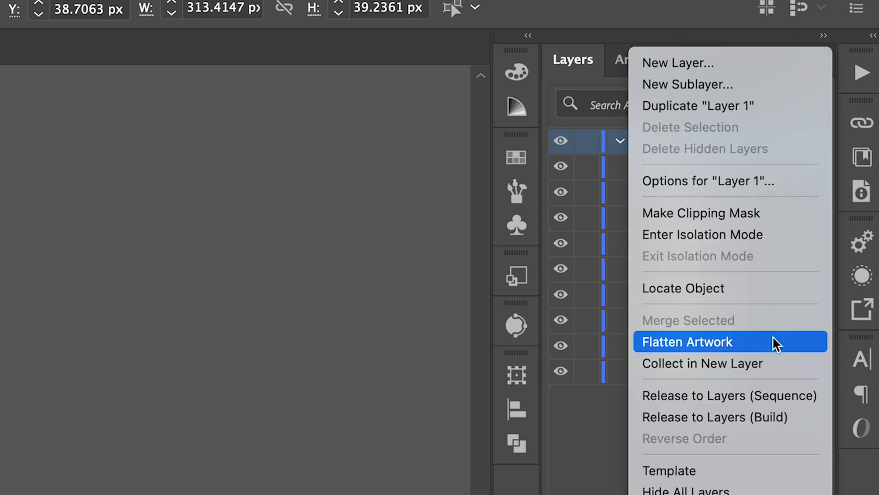
{"action": "mouse_move", "coordinate": [729, 417]}
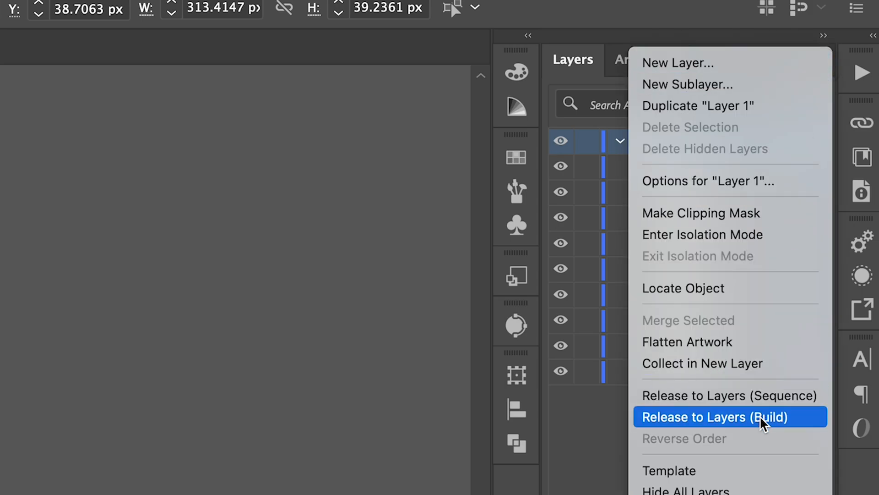
{"action": "left_click", "coordinate": [714, 417]}
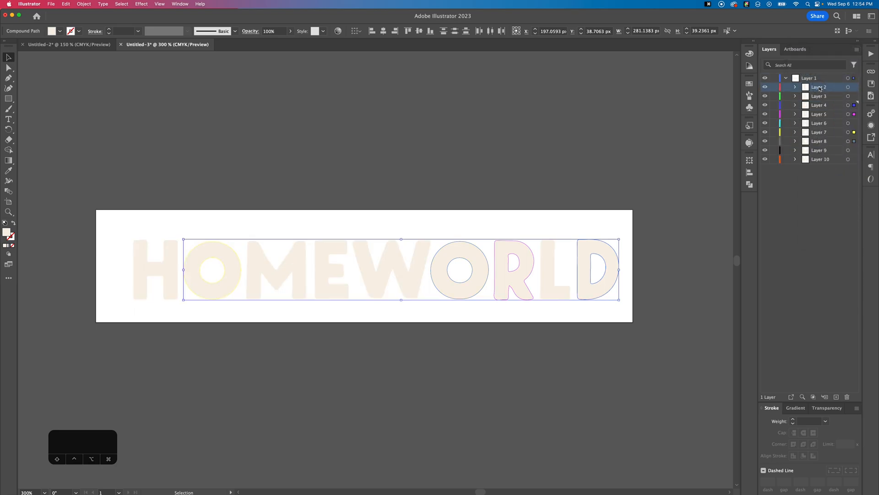
{"action": "left_click", "coordinate": [809, 78]}
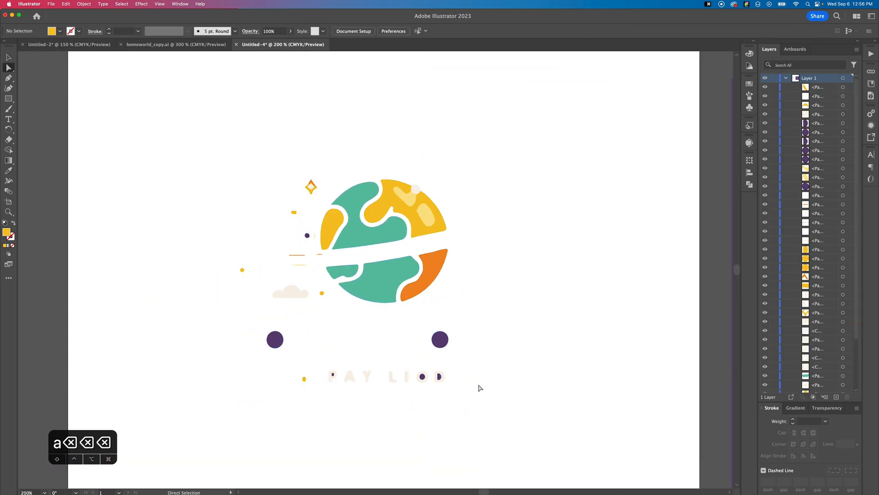
Delete the ring, star, cloud and text paths, then zoom in on the planet
{"action": "key", "text": "Delete"}
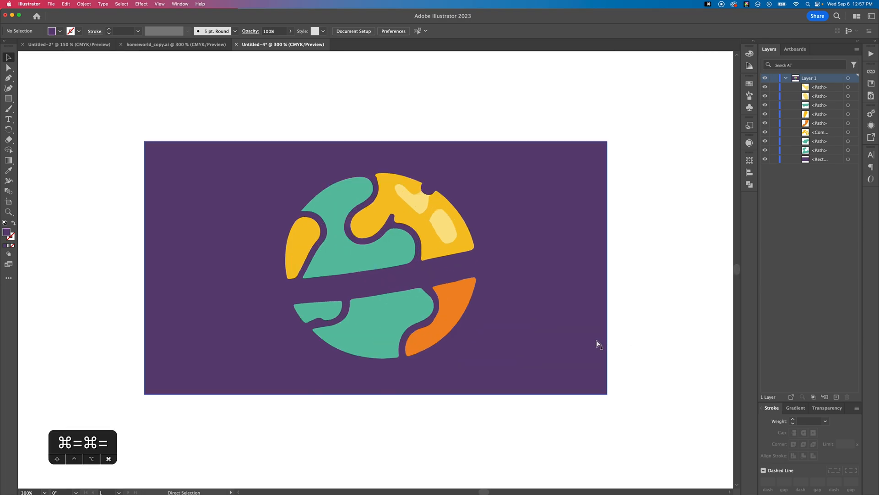
{"action": "key", "text": "cmd+="}
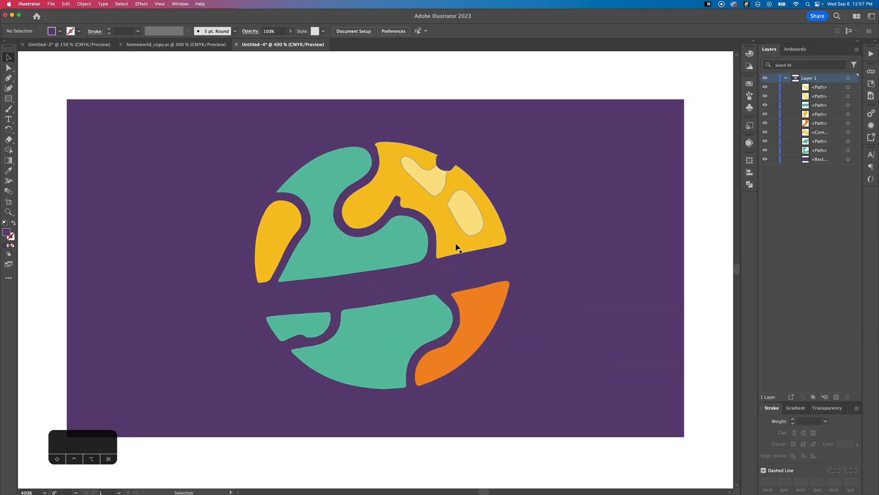
{"action": "key", "text": "p"}
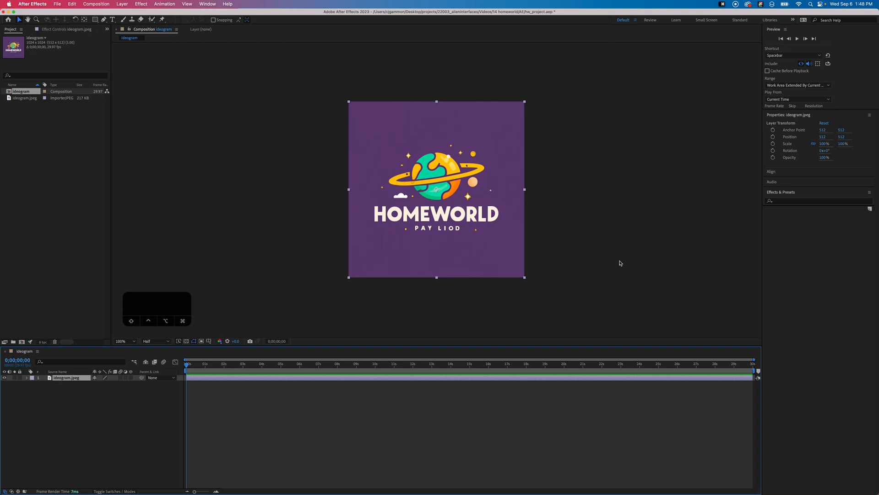
Import homeworld_copy as a Composition - Retain Layer Sizes and scale up the lettering layer
{"action": "left_click", "coordinate": [259, 158]}
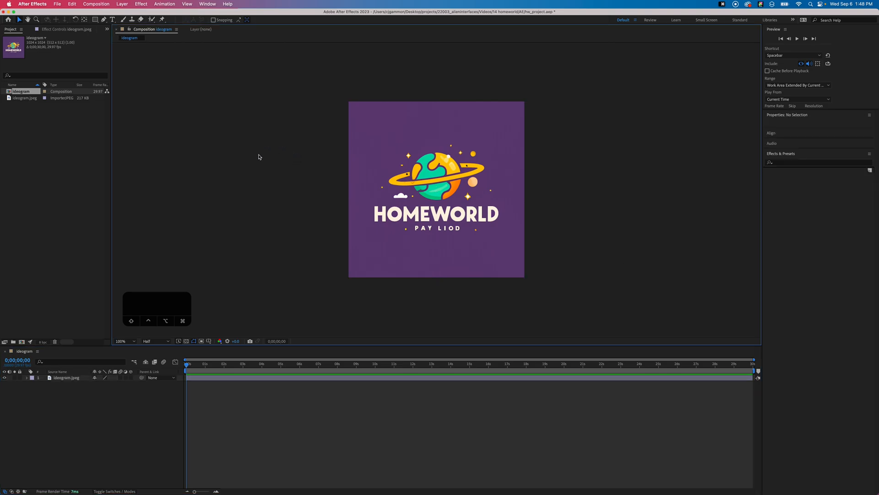
{"action": "left_click", "coordinate": [57, 4]}
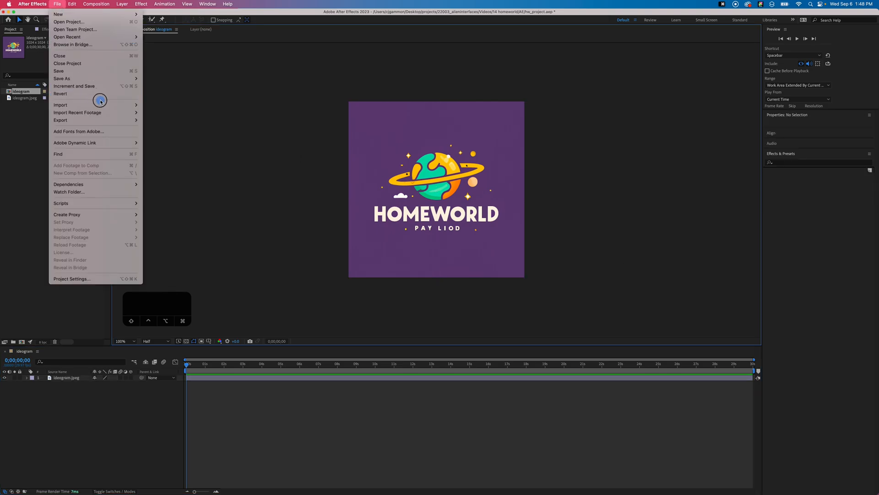
{"action": "left_click", "coordinate": [60, 105]}
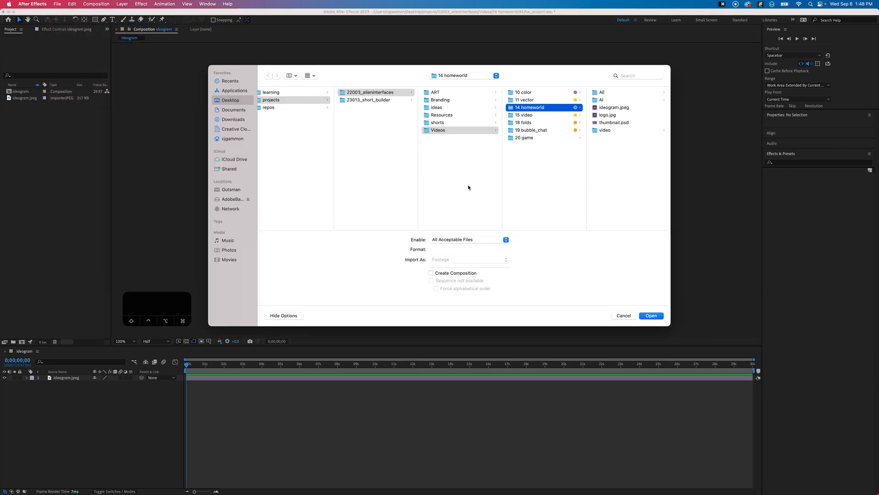
{"action": "left_click", "coordinate": [602, 100]}
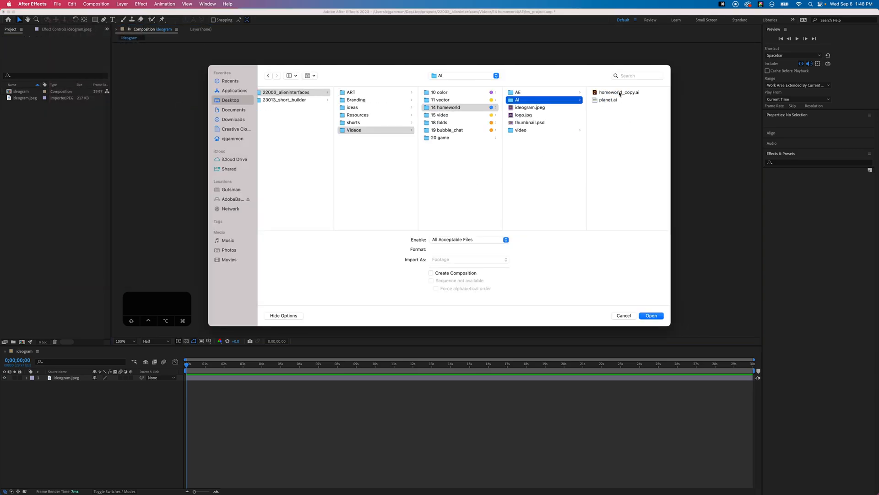
{"action": "left_click", "coordinate": [470, 259]}
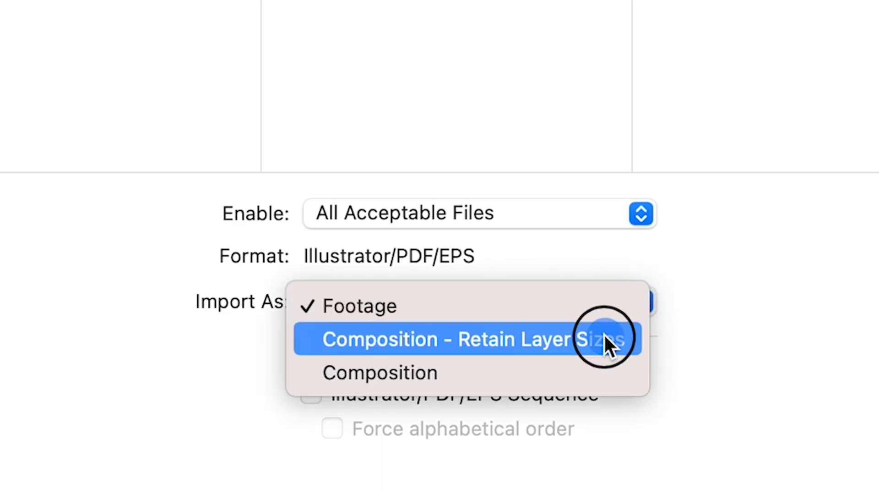
{"action": "left_click", "coordinate": [460, 339]}
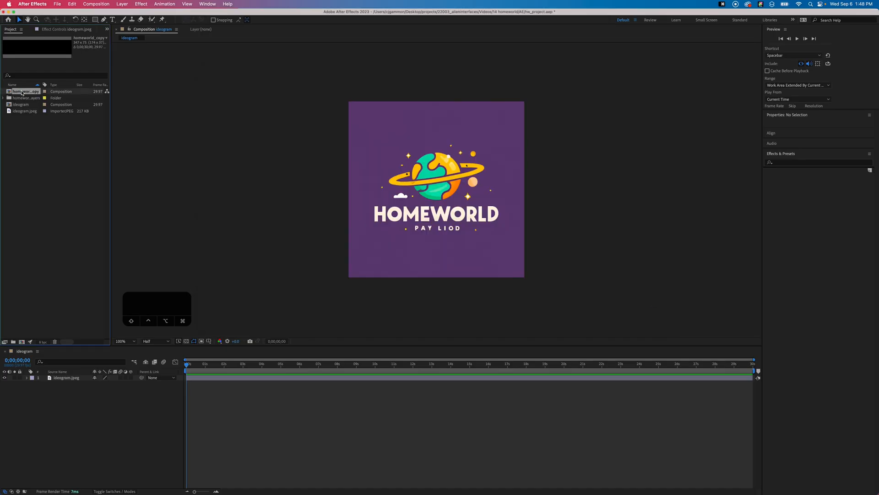
{"action": "double_click", "coordinate": [23, 91]}
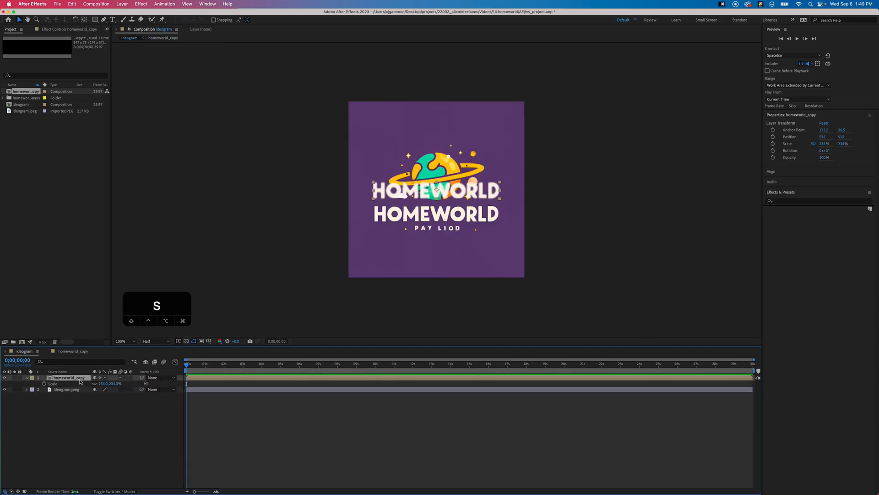
{"action": "left_click", "coordinate": [20, 104]}
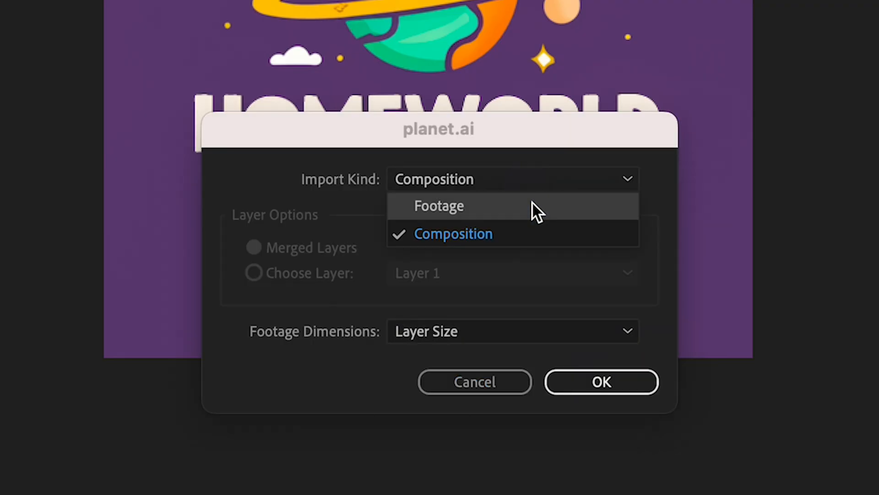
Import planet.ai as footage, apply CC Sphere, and adjust its Light and Shading
{"action": "left_click", "coordinate": [602, 382]}
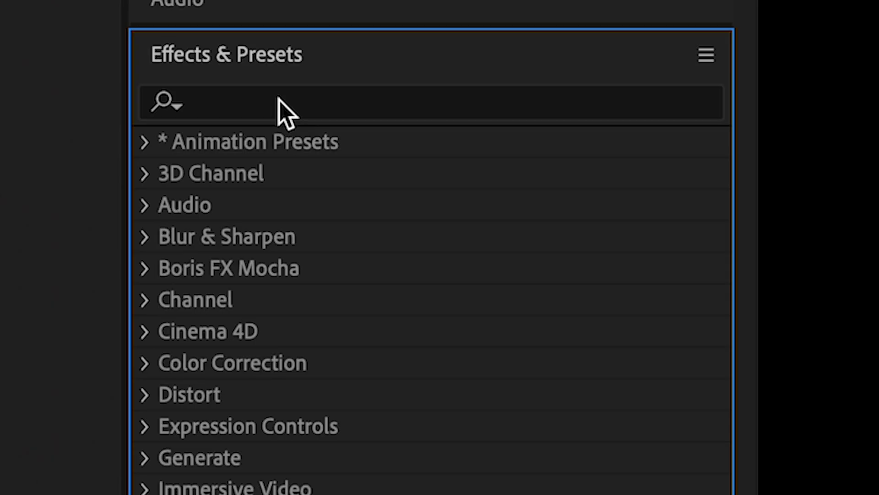
{"action": "type", "text": "sphere"}
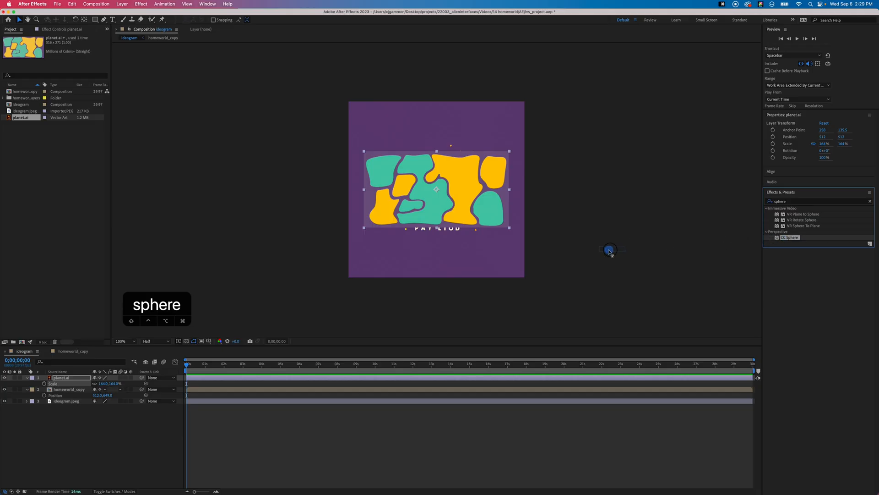
{"action": "double_click", "coordinate": [790, 237]}
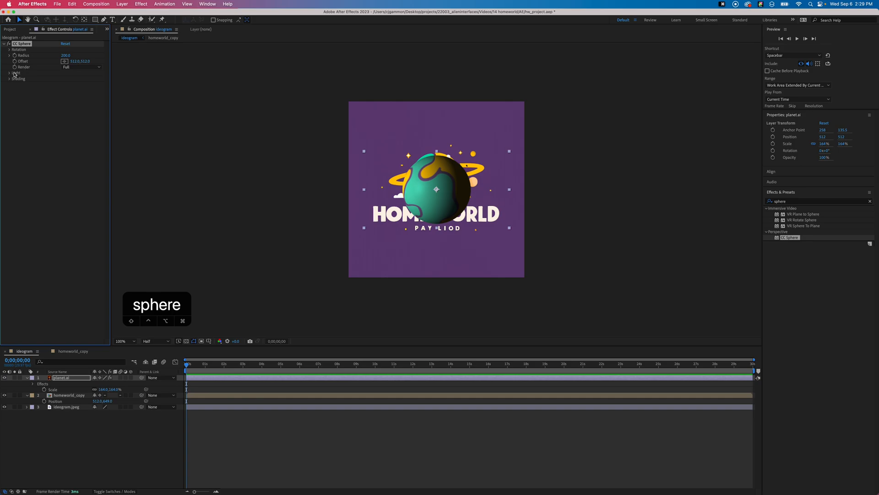
{"action": "left_click", "coordinate": [10, 73]}
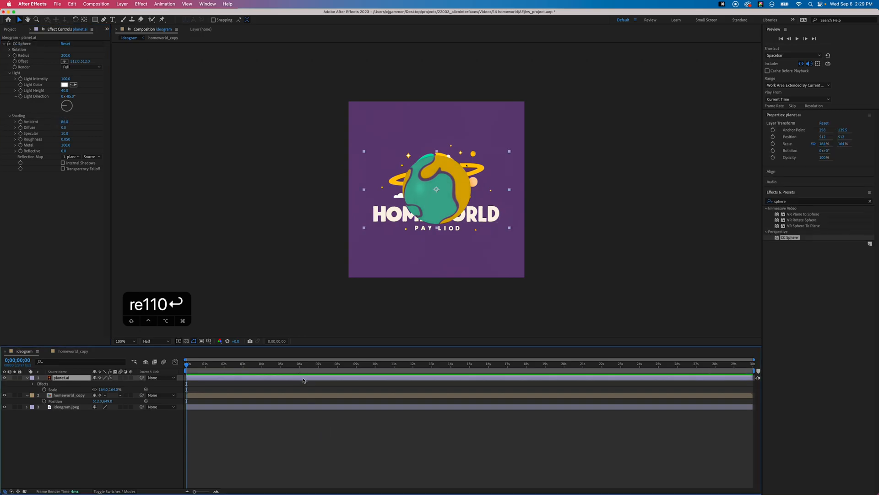
{"action": "left_click", "coordinate": [249, 437]}
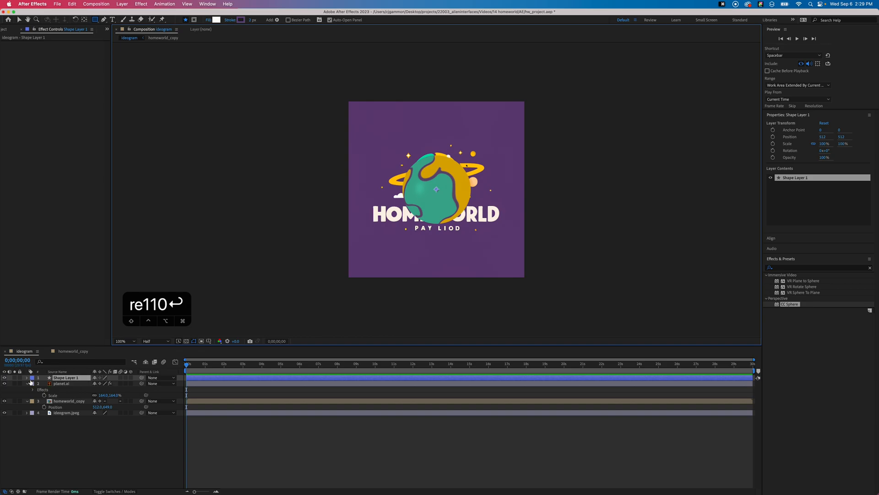
Give Shape Layer 1 a 514x100 ellipse path and add a stroke
{"action": "left_click", "coordinate": [26, 376]}
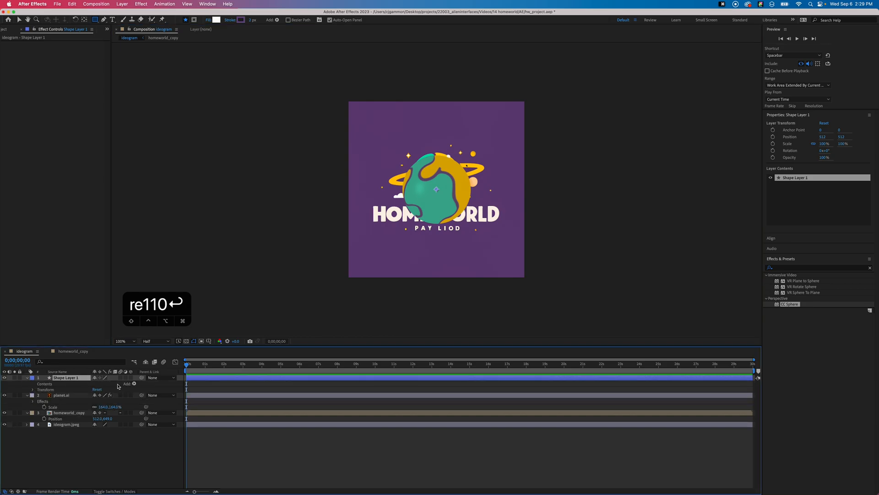
{"action": "left_click", "coordinate": [134, 384]}
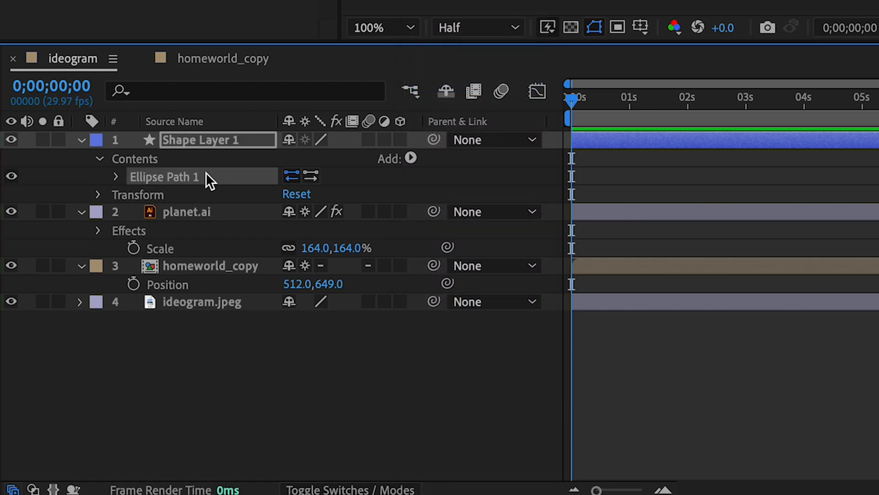
{"action": "left_click", "coordinate": [116, 177]}
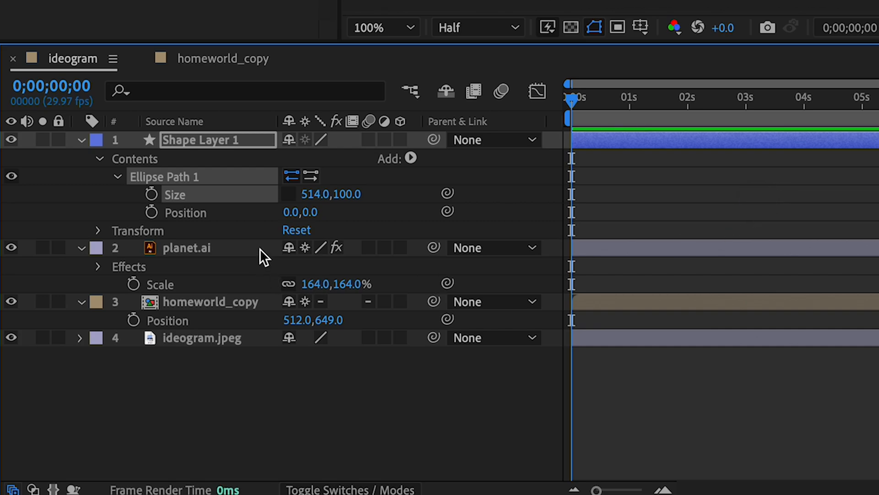
{"action": "mouse_move", "coordinate": [407, 165]}
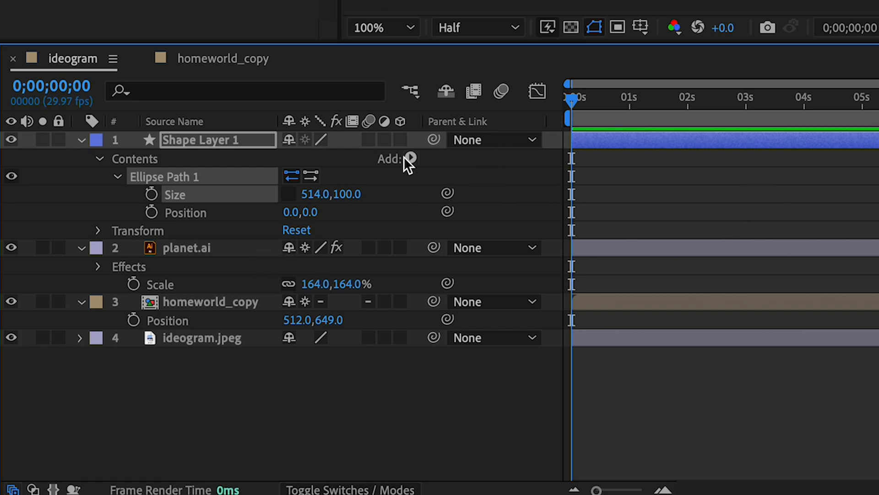
{"action": "left_click", "coordinate": [410, 159]}
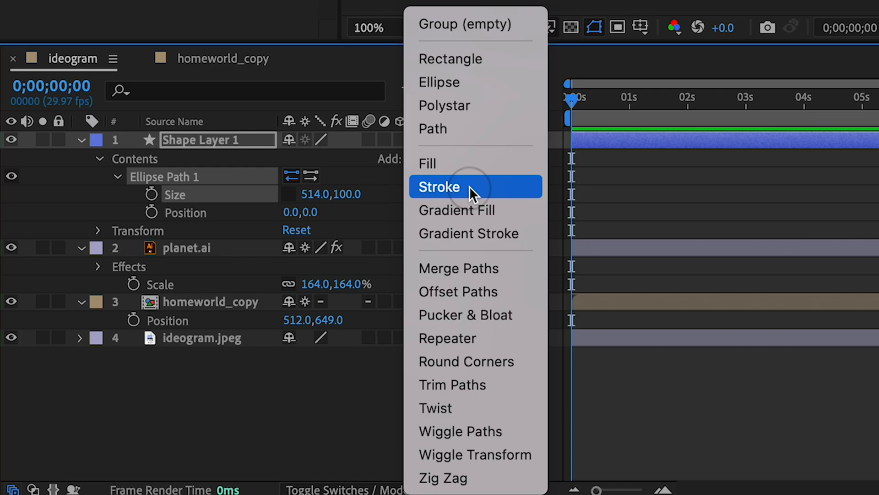
{"action": "left_click", "coordinate": [439, 187]}
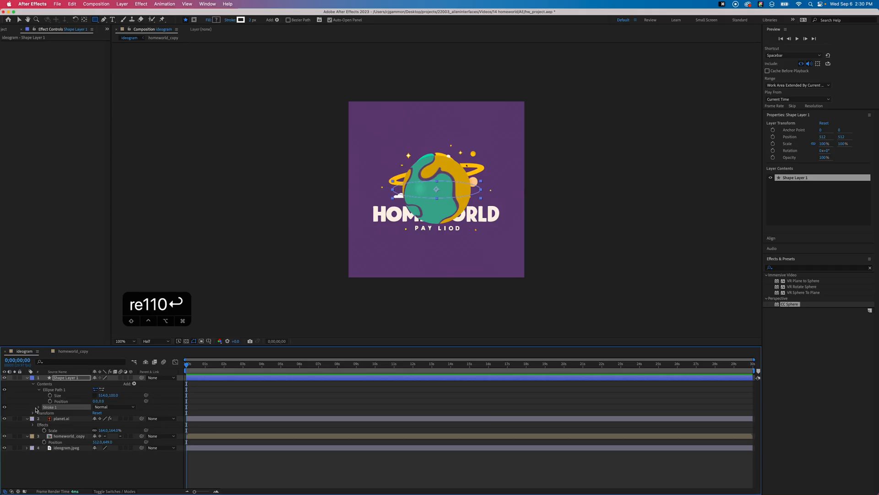
{"action": "left_click", "coordinate": [36, 407]}
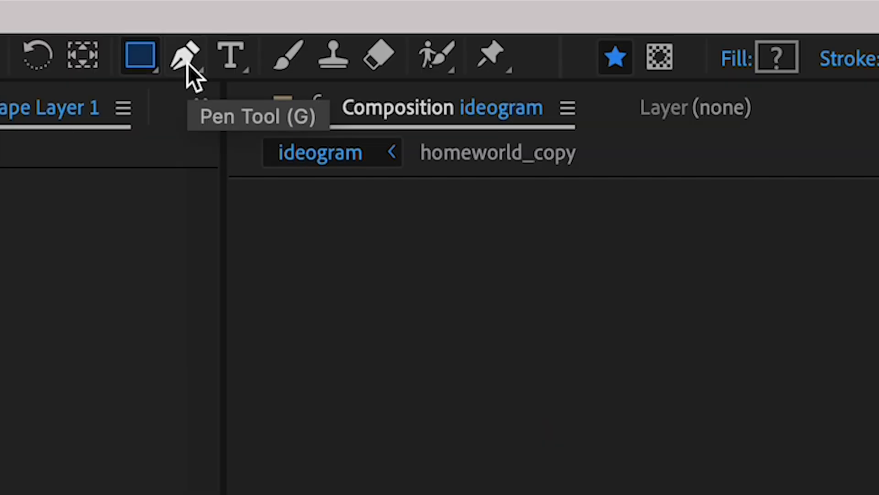
Mask the ring's lower half with the Pen tool, duplicate it, and rename ring_front and ring_back
{"action": "left_click", "coordinate": [185, 56]}
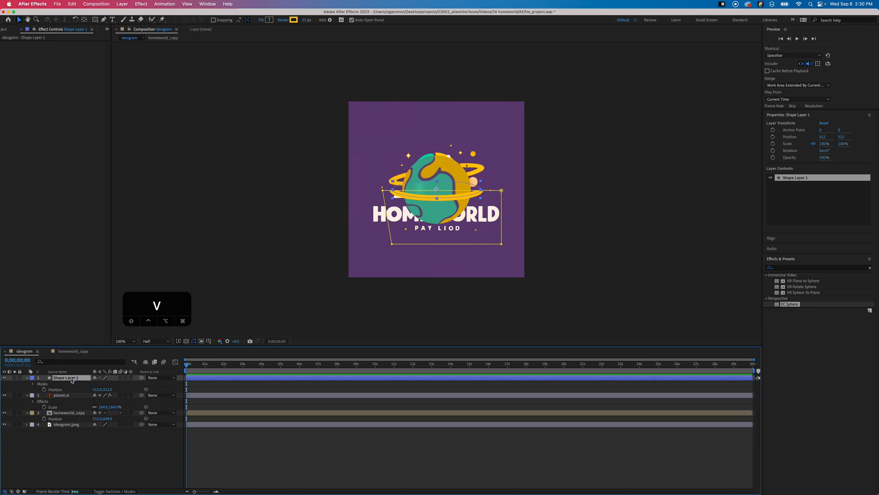
{"action": "double_click", "coordinate": [64, 378]}
{"action": "type", "text": "ring_back"}
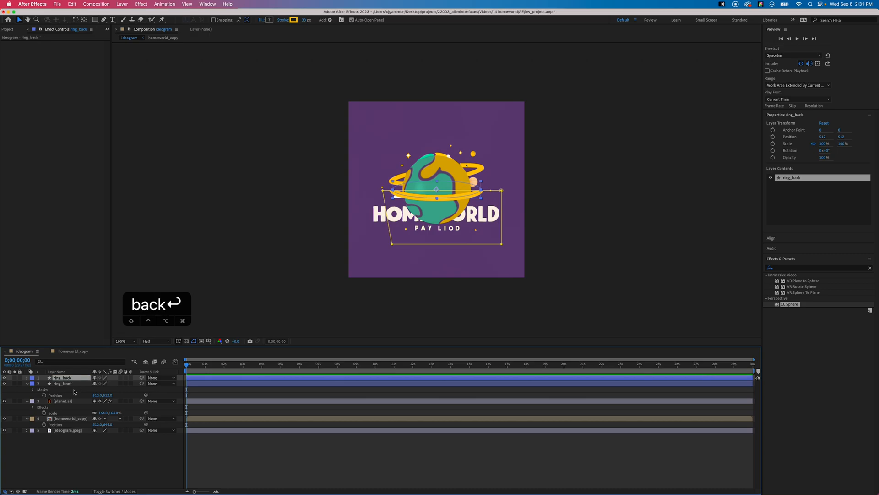
Set ring_back's Mask 1 to Subtract and move ring_back below planet.ai
{"action": "left_click", "coordinate": [25, 377]}
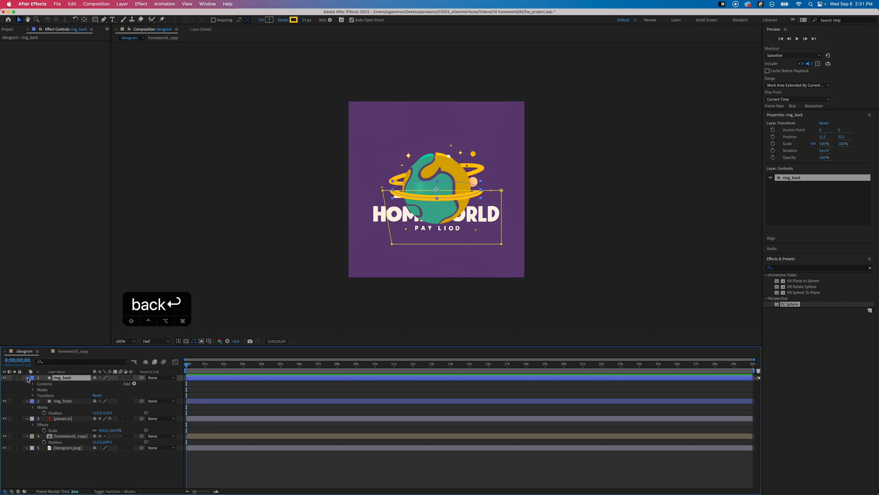
{"action": "left_click", "coordinate": [29, 389]}
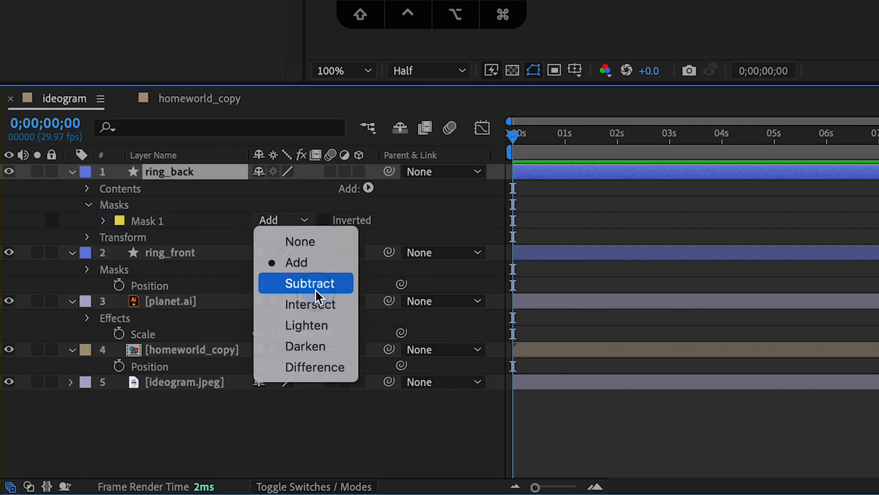
{"action": "left_click", "coordinate": [310, 282]}
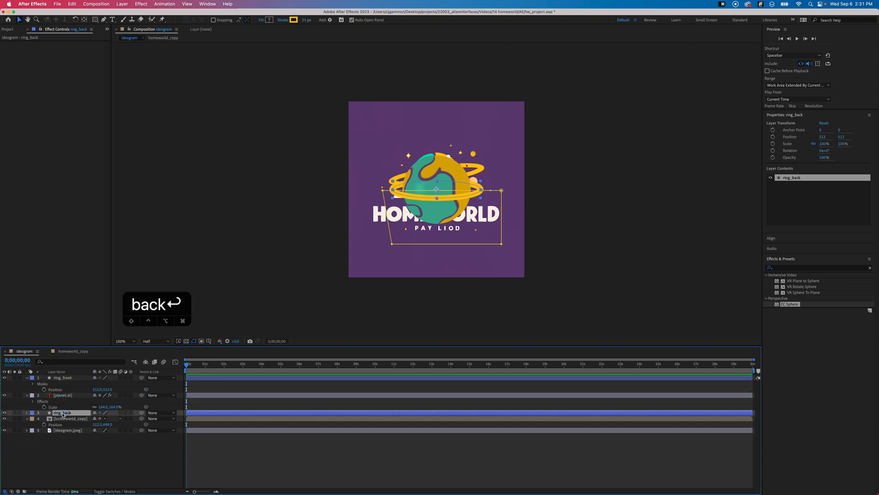
{"action": "left_click", "coordinate": [265, 446]}
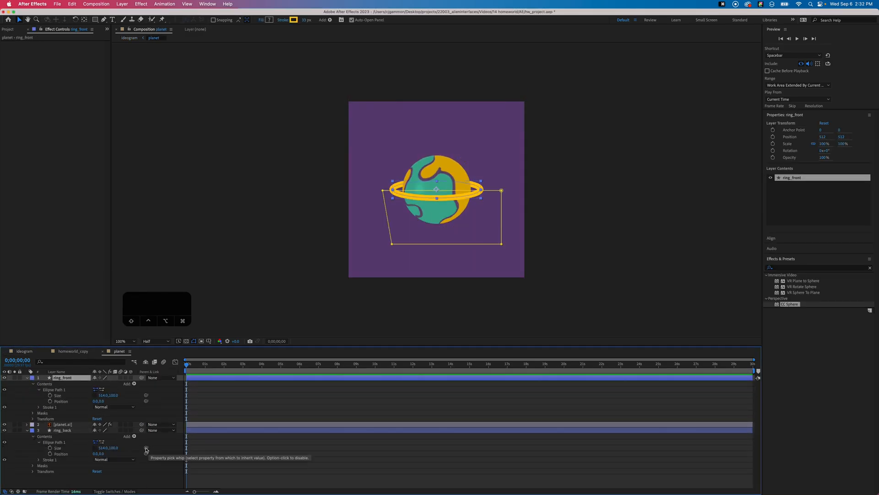
Link ring_back's ellipse size to ring_front and parent ring_back to 1. ring_front
{"action": "left_click", "coordinate": [64, 429]}
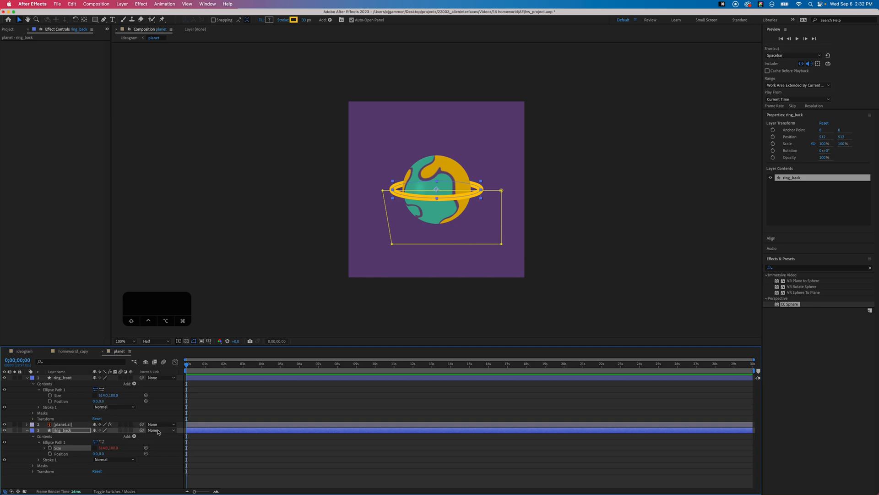
{"action": "left_click", "coordinate": [162, 430]}
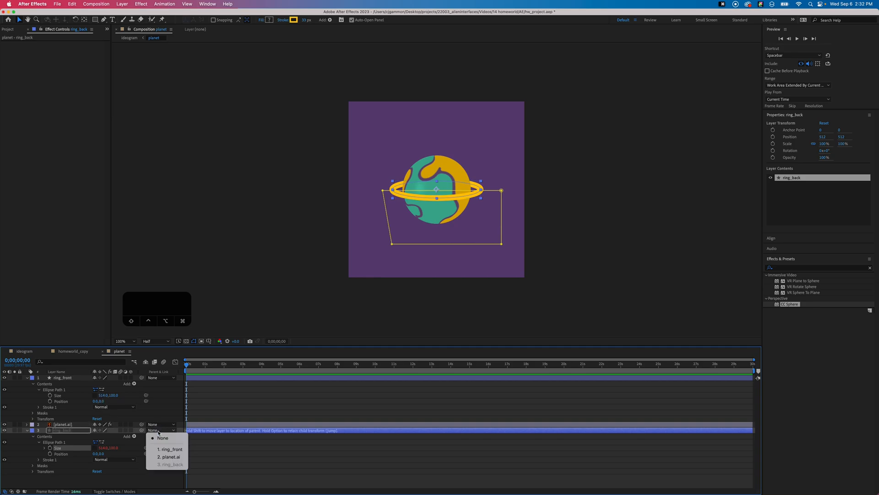
{"action": "left_click", "coordinate": [170, 449]}
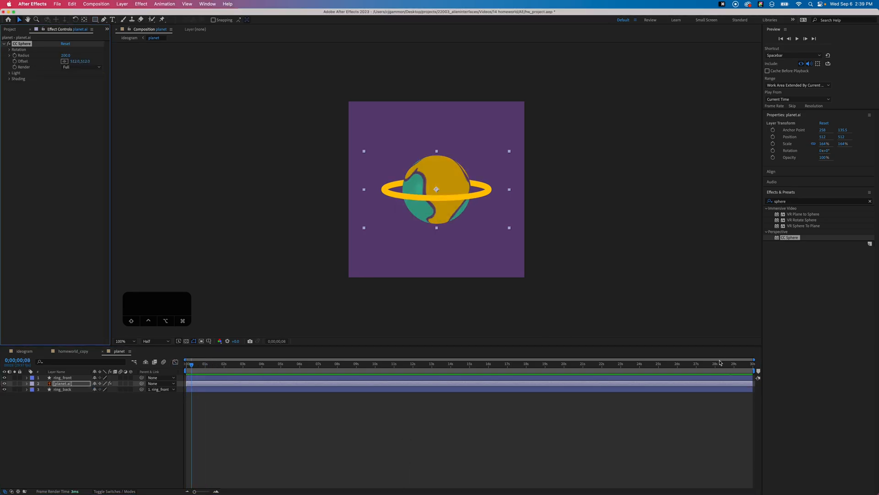
{"action": "left_click", "coordinate": [9, 79]}
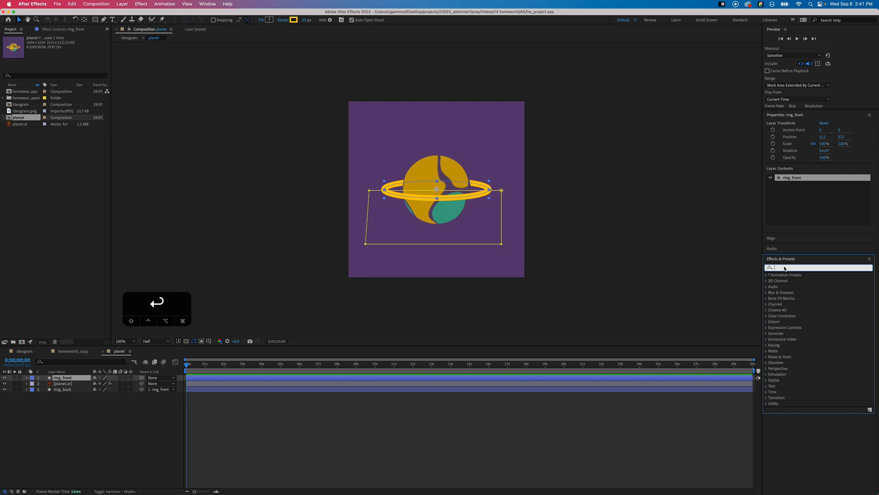
Apply the Fill and Simple Choker effects to ring_front, then search for composite effects
{"action": "type", "text": "Fill"}
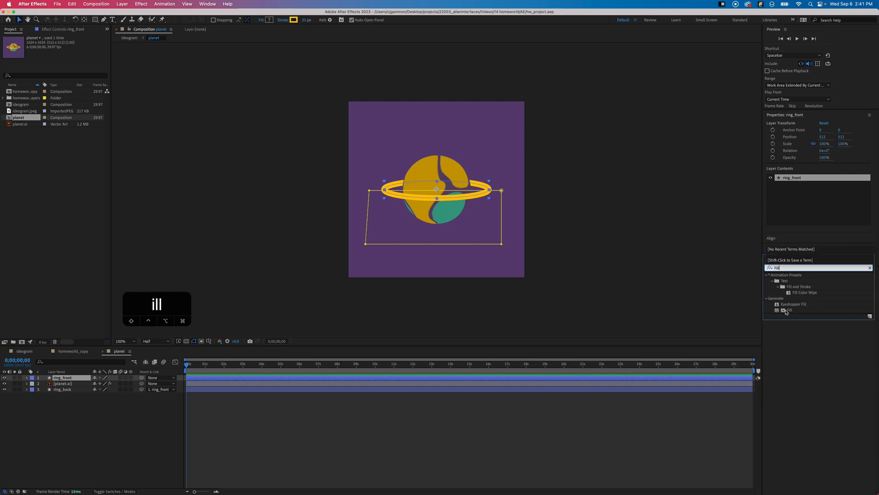
{"action": "double_click", "coordinate": [789, 309]}
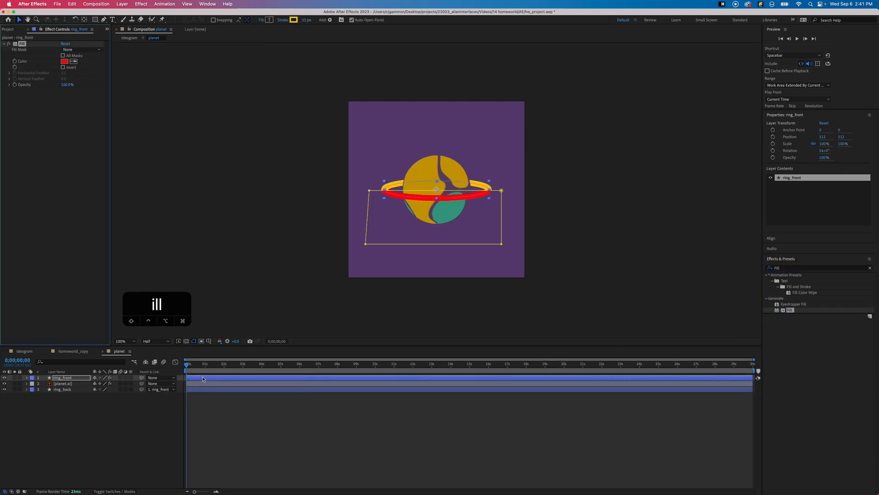
{"action": "type", "text": "cho"}
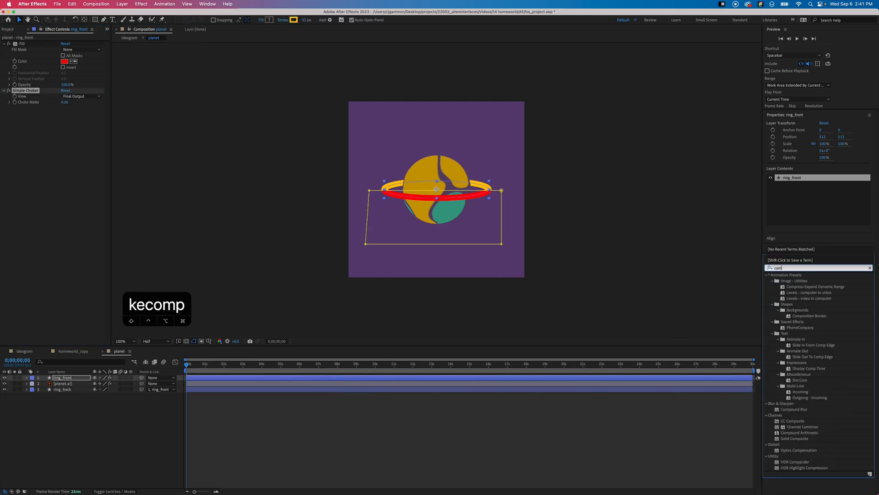
{"action": "type", "text": "composit"}
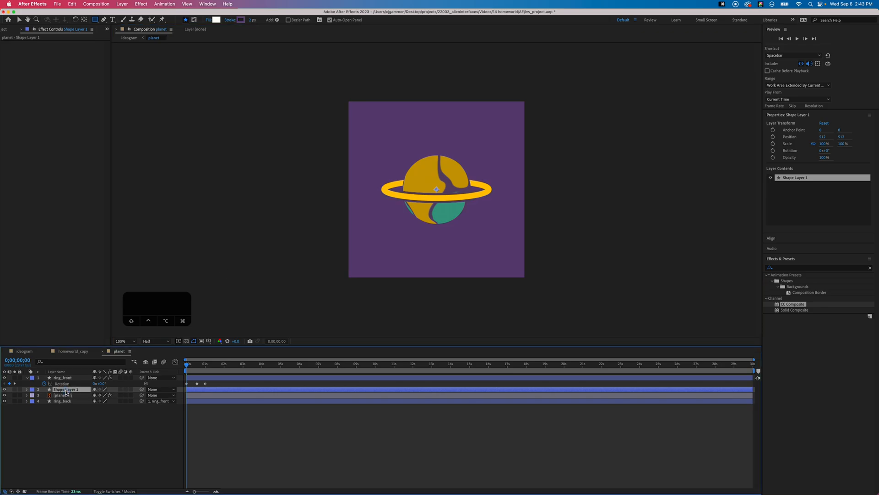
Outline the planet with an ellipse path and stroke (size 386, width 41)
{"action": "left_click", "coordinate": [25, 395]}
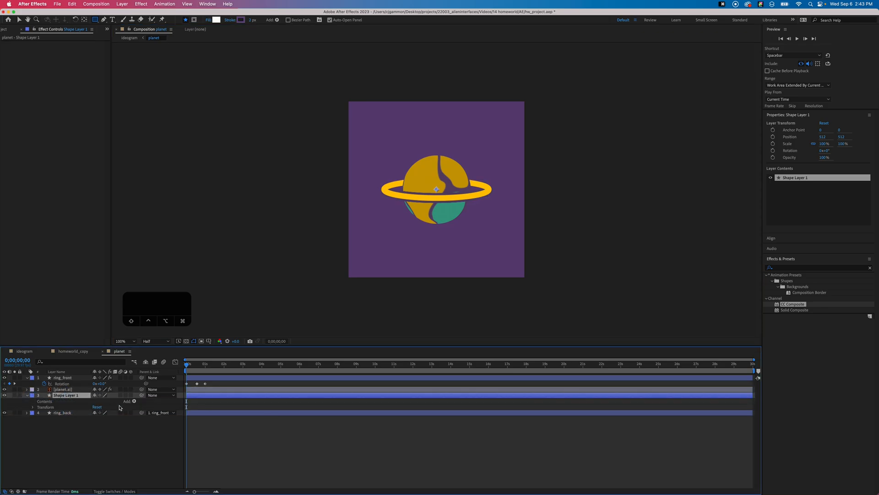
{"action": "left_click", "coordinate": [32, 395]}
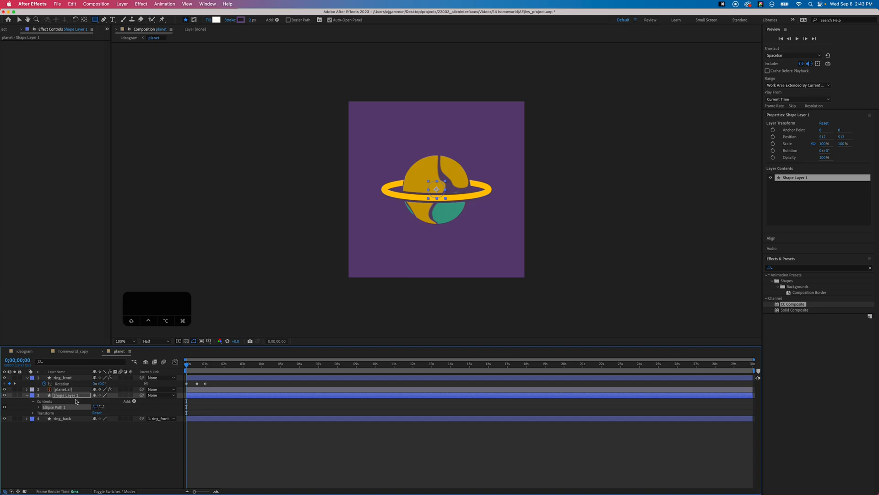
{"action": "left_click", "coordinate": [39, 406]}
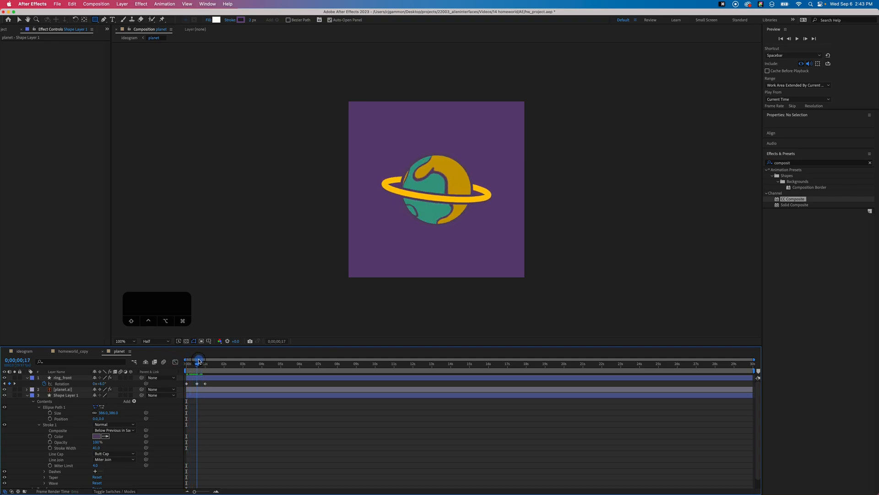
{"action": "left_click", "coordinate": [122, 4]}
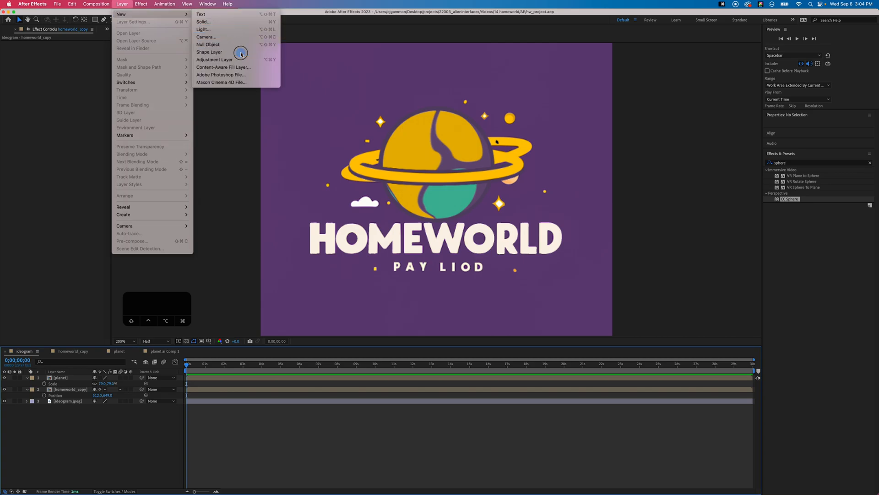
Create a new shape layer holding a rectangle with a red fill
{"action": "left_click", "coordinate": [209, 51]}
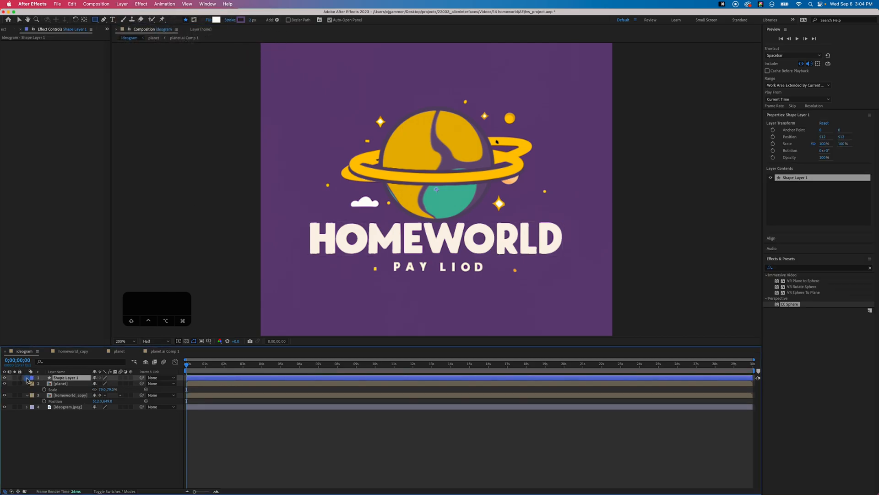
{"action": "left_click", "coordinate": [127, 383]}
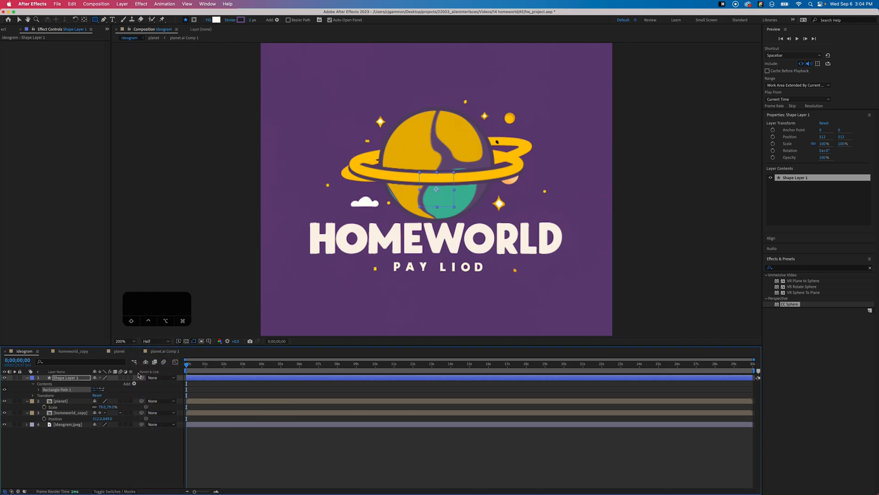
{"action": "left_click", "coordinate": [134, 383]}
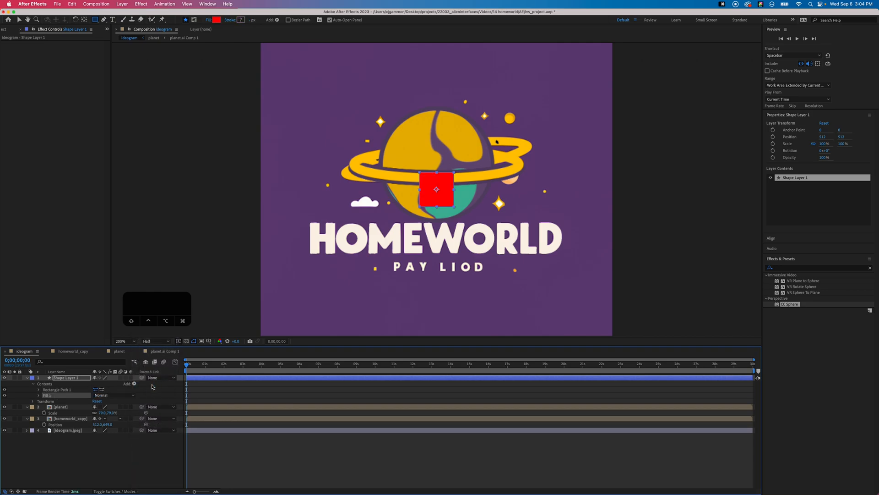
{"action": "left_click", "coordinate": [134, 384]}
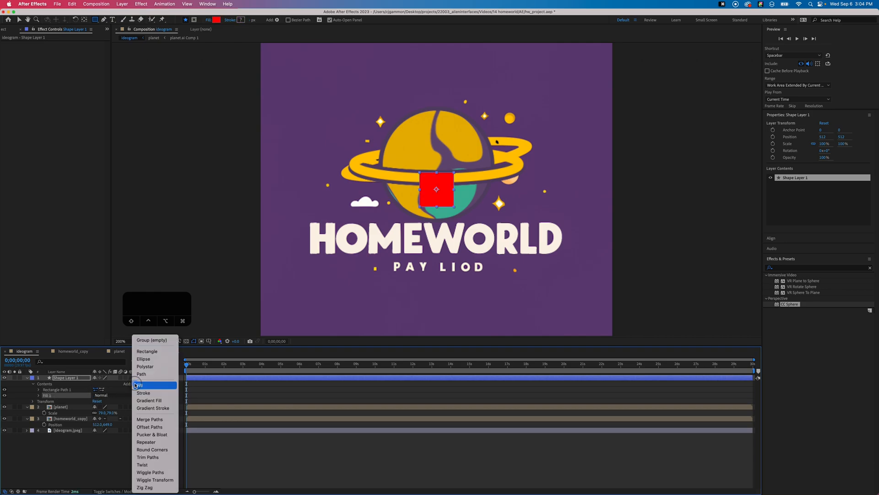
{"action": "mouse_move", "coordinate": [147, 442]}
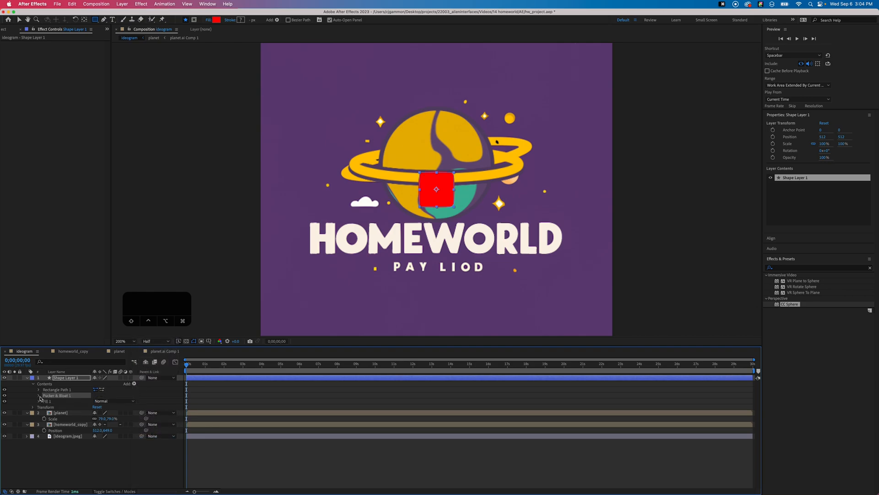
Pucker the rectangle at -81 and duplicate its path to form the star
{"action": "left_click", "coordinate": [39, 395]}
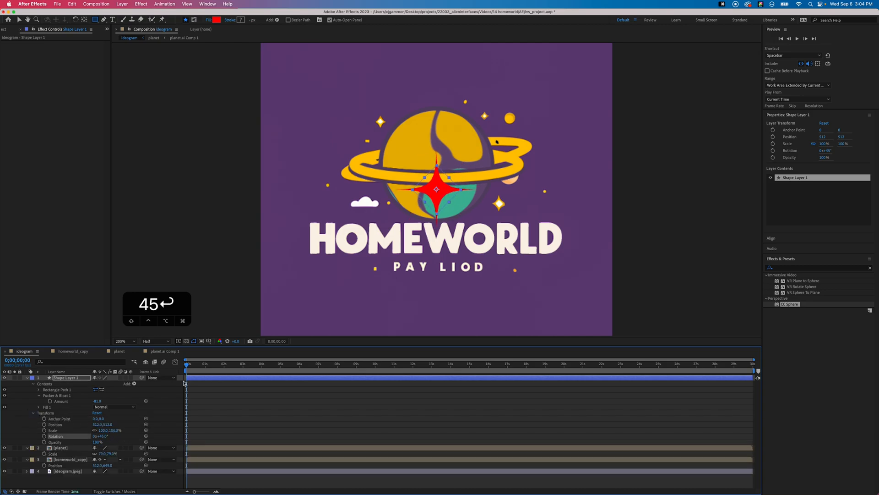
{"action": "left_click", "coordinate": [39, 406]}
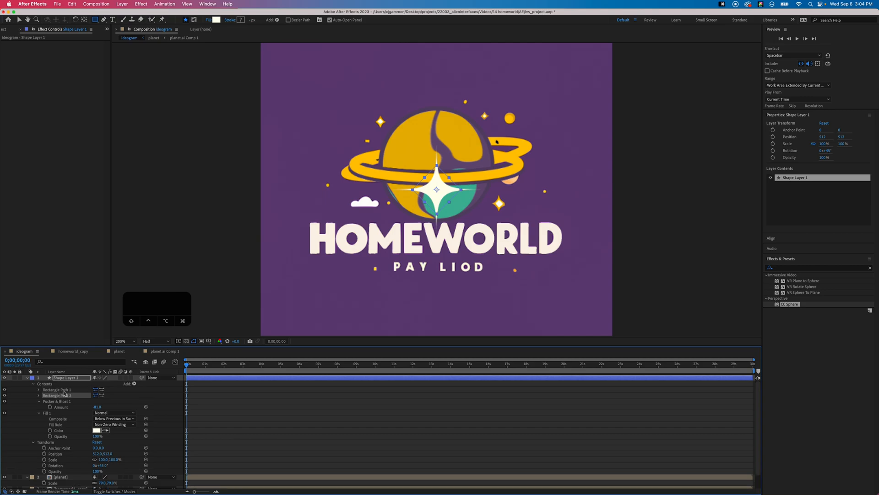
{"action": "left_click", "coordinate": [38, 389]}
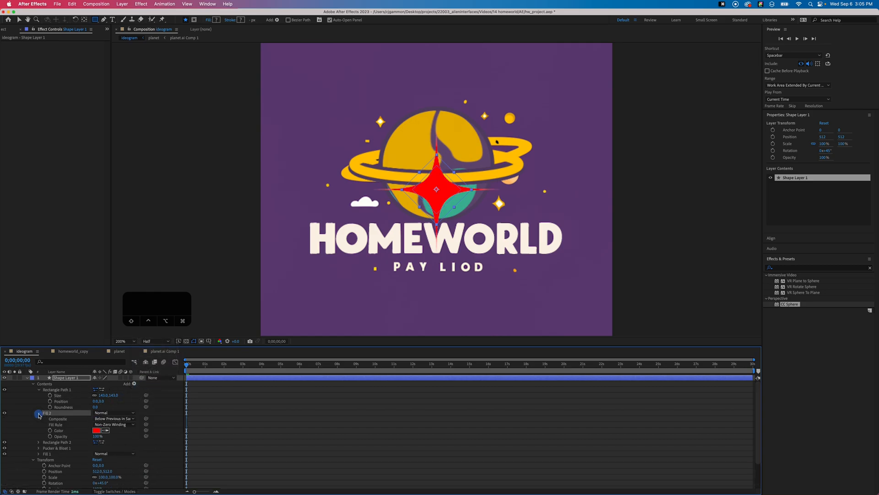
{"action": "left_click", "coordinate": [38, 413]}
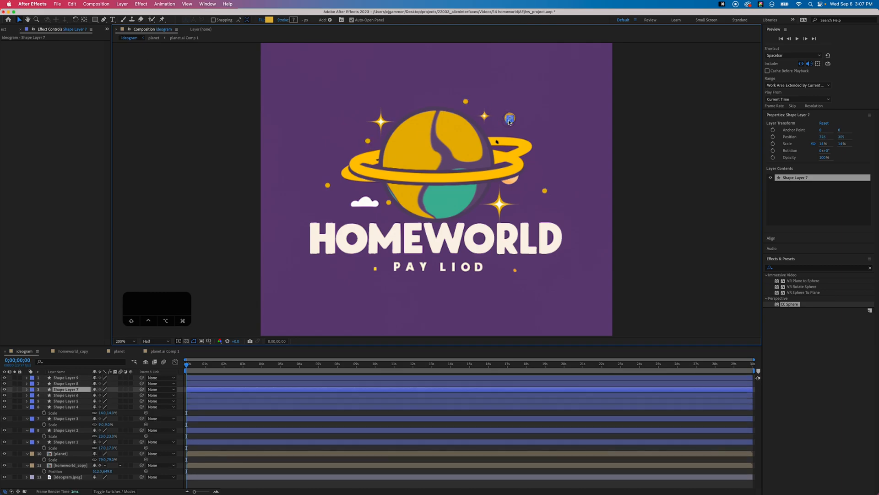
Scale up the small sparkle dot near the planet's top right
{"action": "key", "text": "s"}
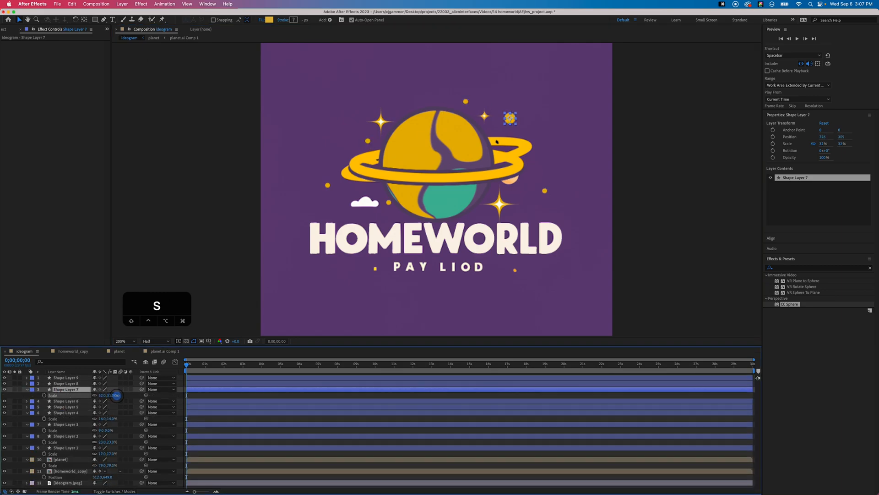
{"action": "left_click", "coordinate": [210, 428]}
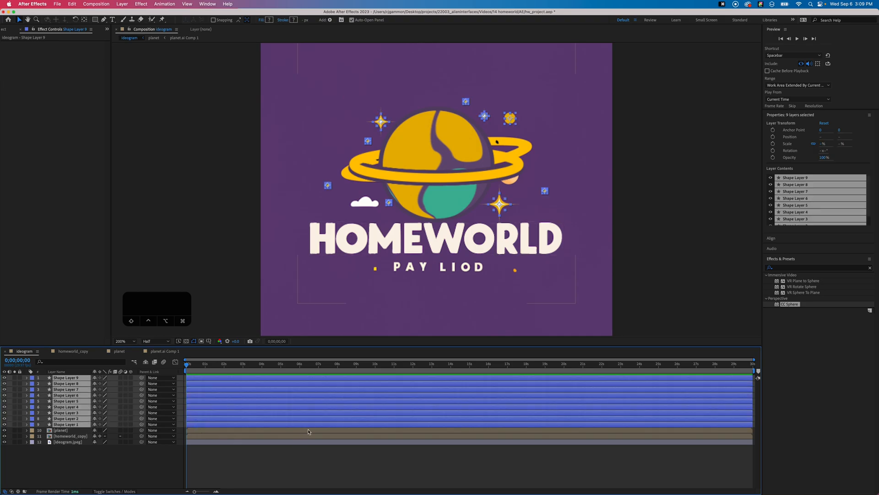
Add scale keyframes to all nine star layers with the first set to 0%
{"action": "key", "text": "s"}
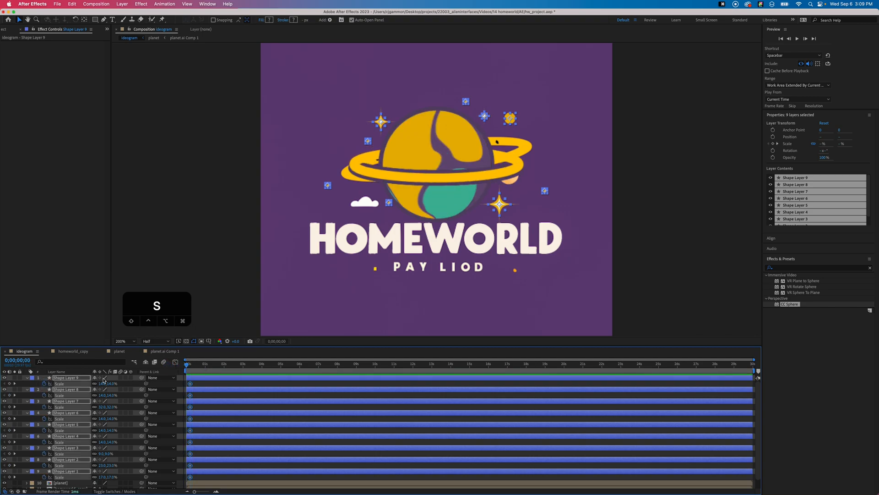
{"action": "type", "text": "0"}
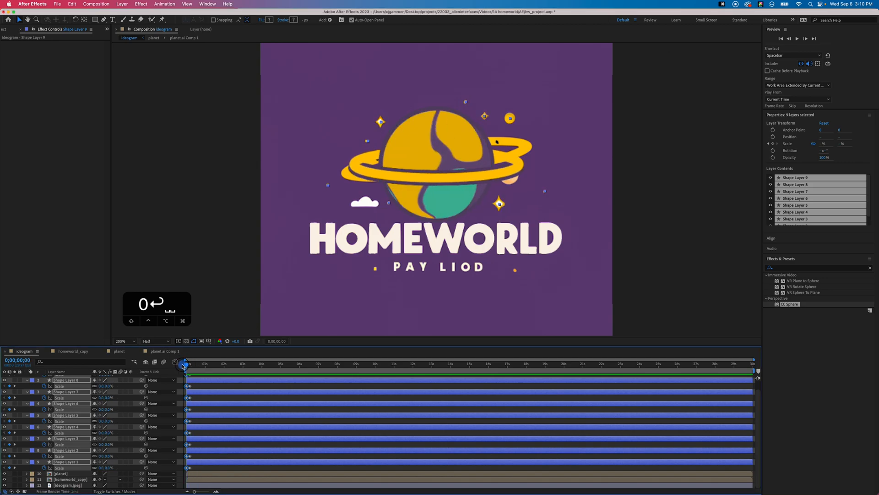
{"action": "mouse_move", "coordinate": [180, 364]}
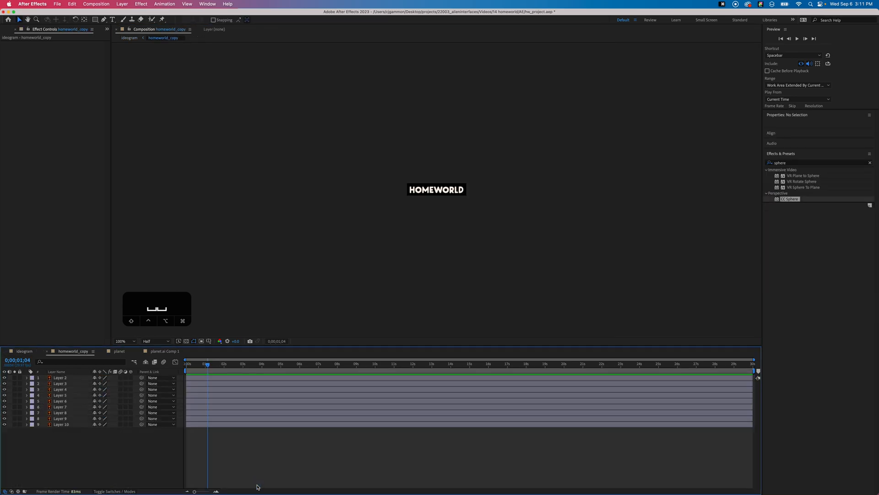
Give the HOMEWORLD letter layers scale keyframes from 0% to 100%
{"action": "left_click", "coordinate": [187, 363]}
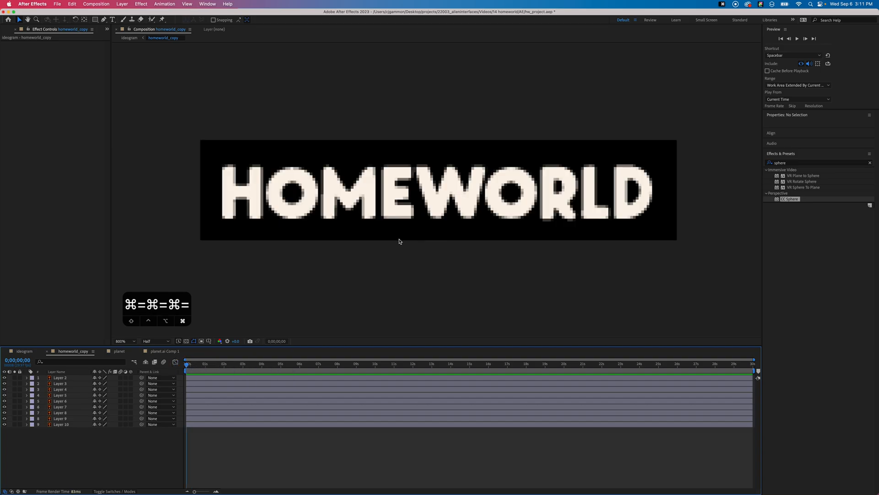
{"action": "key", "text": "s"}
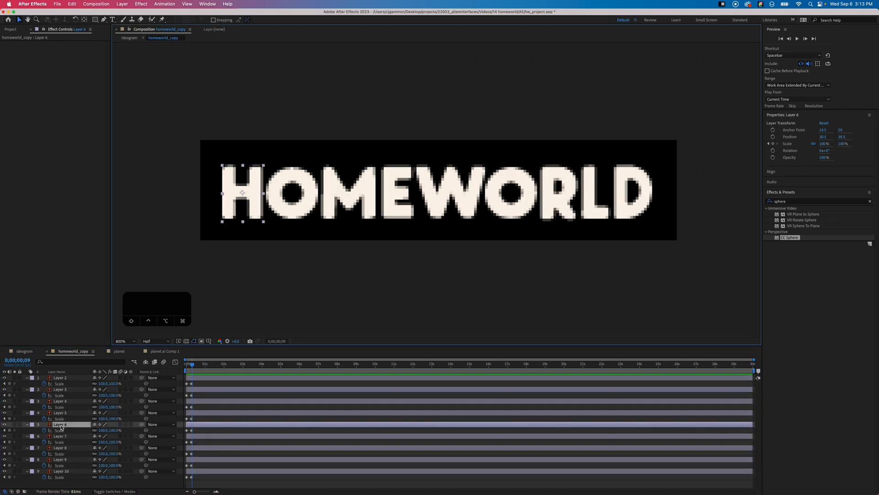
{"action": "left_click", "coordinate": [60, 424]}
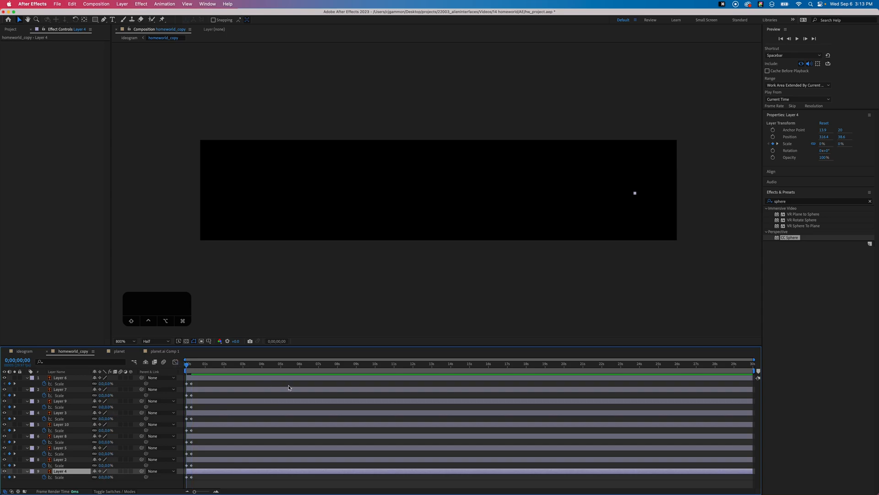
Stagger the letter layers' start times a few frames apart
{"action": "left_click", "coordinate": [60, 377]}
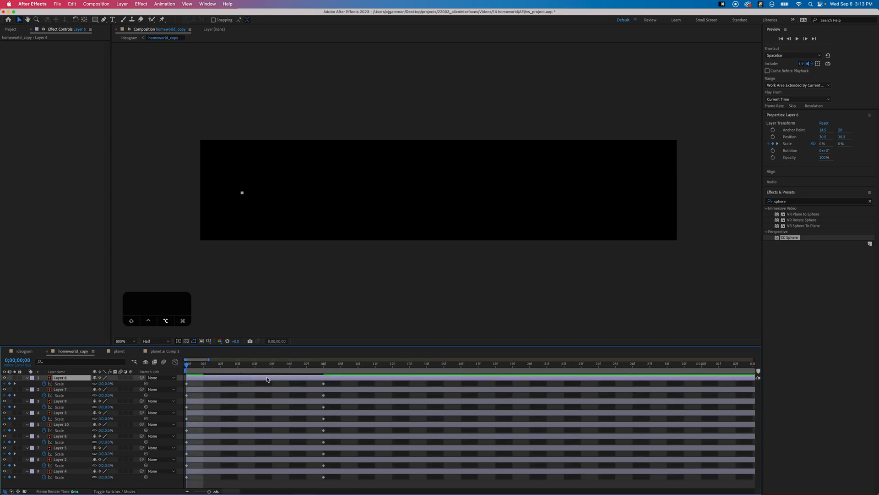
{"action": "left_click", "coordinate": [60, 413]}
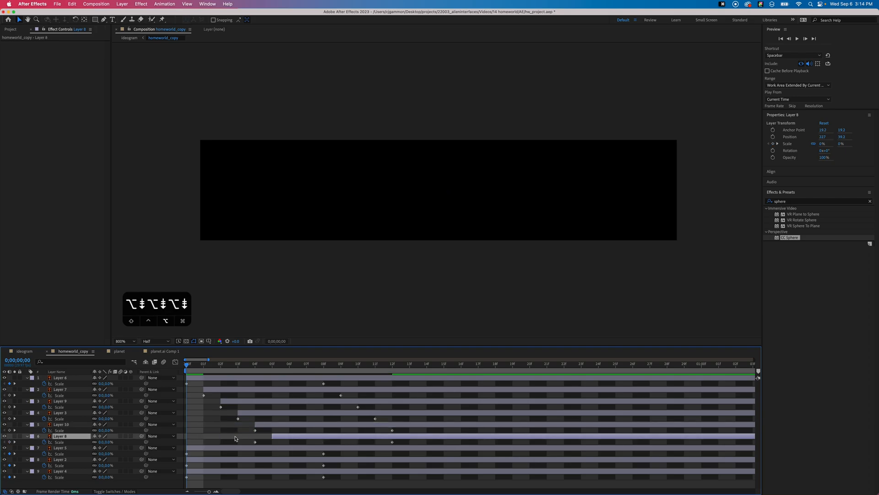
{"action": "left_click", "coordinate": [60, 459]}
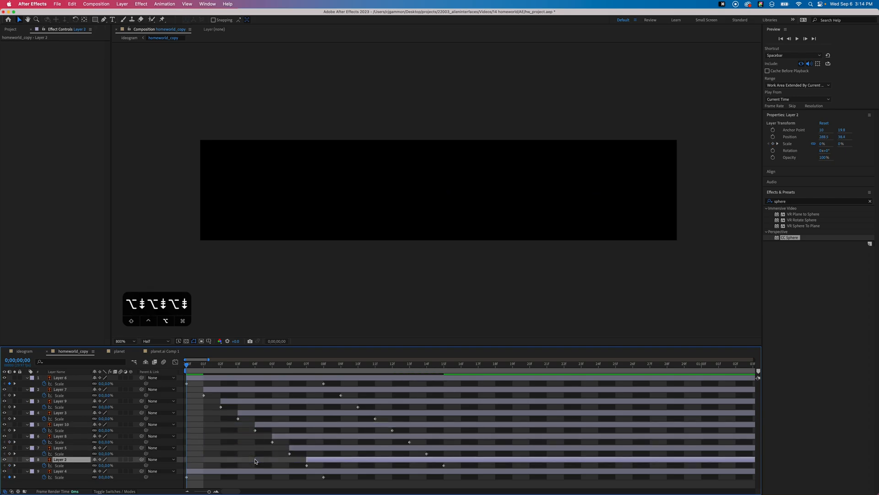
{"action": "left_click", "coordinate": [60, 471]}
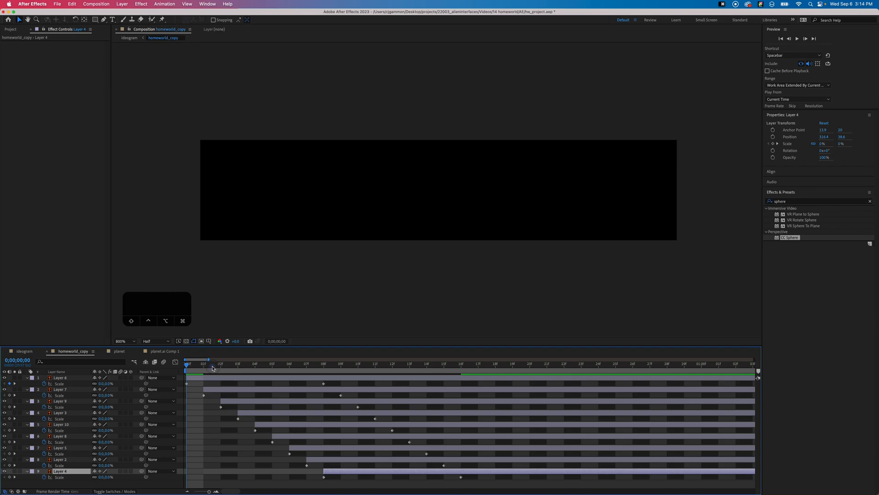
{"action": "left_click", "coordinate": [129, 29]}
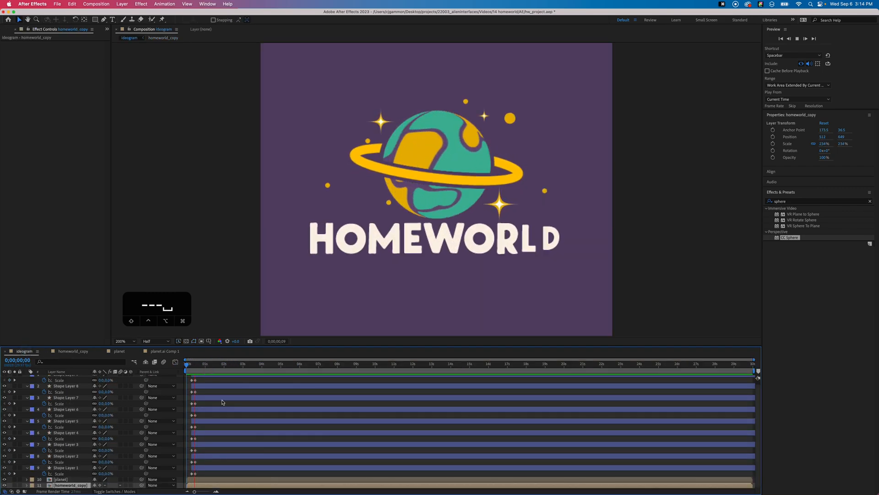